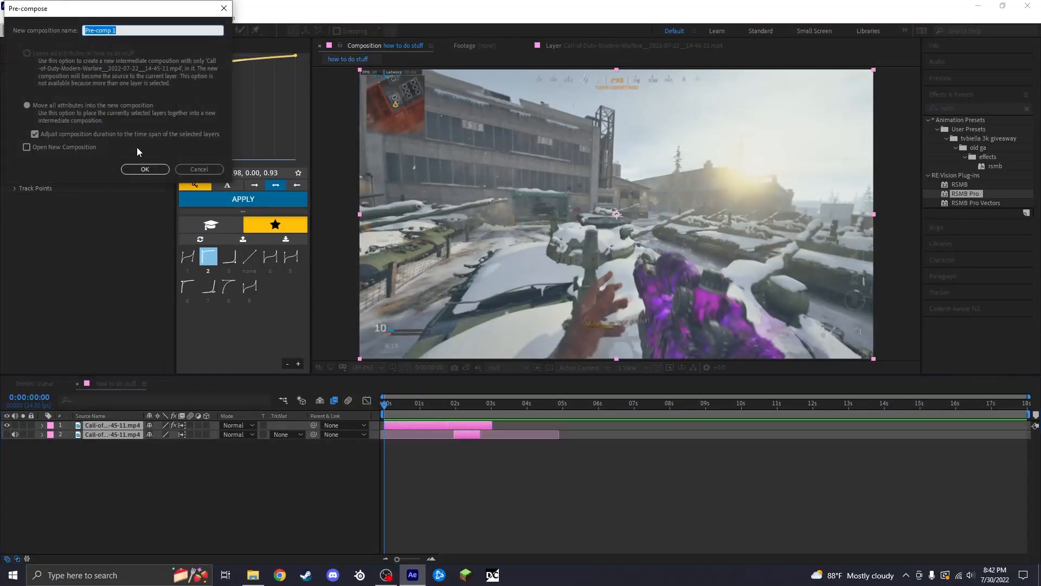
Pre-compose both gameplay layers as 'velo and rsmb', moving all attributes into it
{"action": "type", "text": "velo and"}
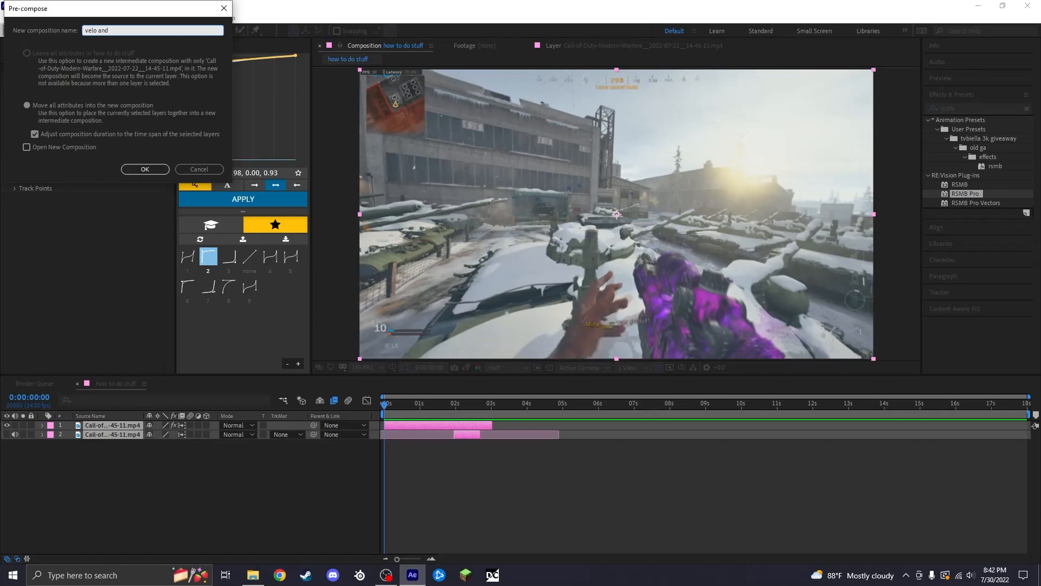
{"action": "left_click", "coordinate": [144, 169]}
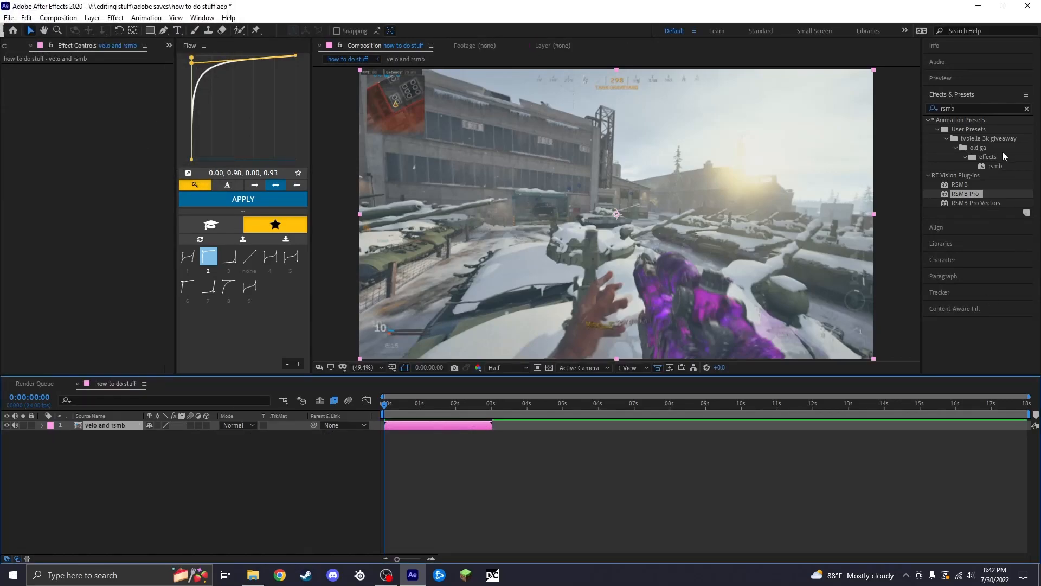
Clear the Effects & Presets search so all effect categories are listed
{"action": "left_click", "coordinate": [1027, 109]}
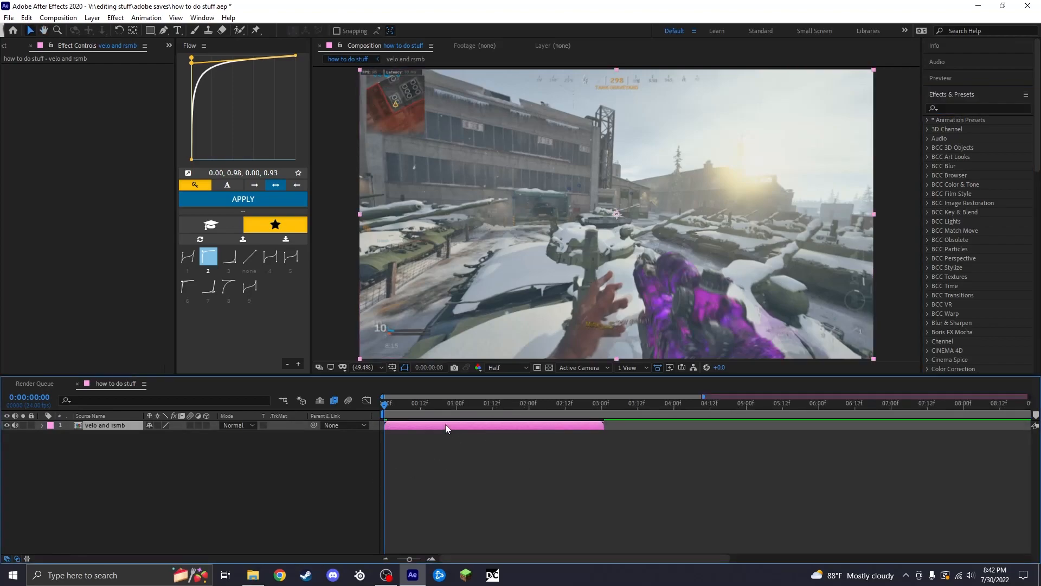
{"action": "mouse_move", "coordinate": [491, 432]}
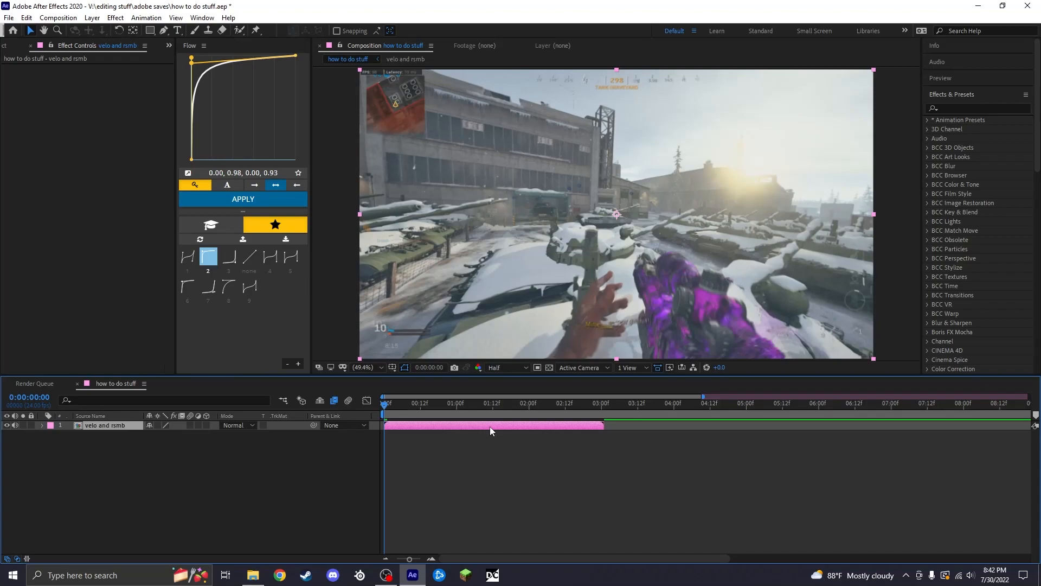
{"action": "mouse_move", "coordinate": [546, 442]}
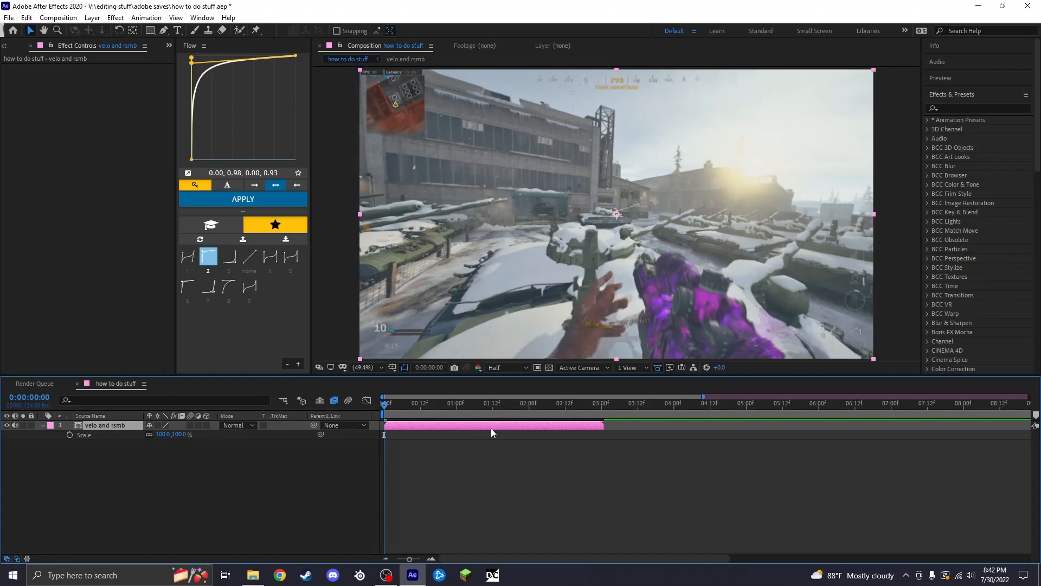
{"action": "mouse_move", "coordinate": [476, 438]}
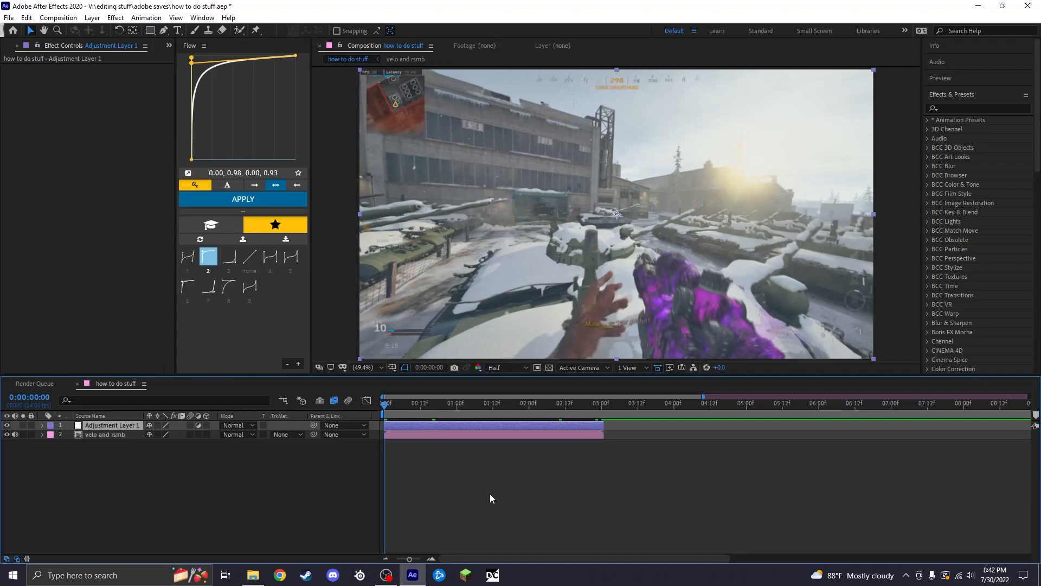
{"action": "mouse_move", "coordinate": [487, 490]}
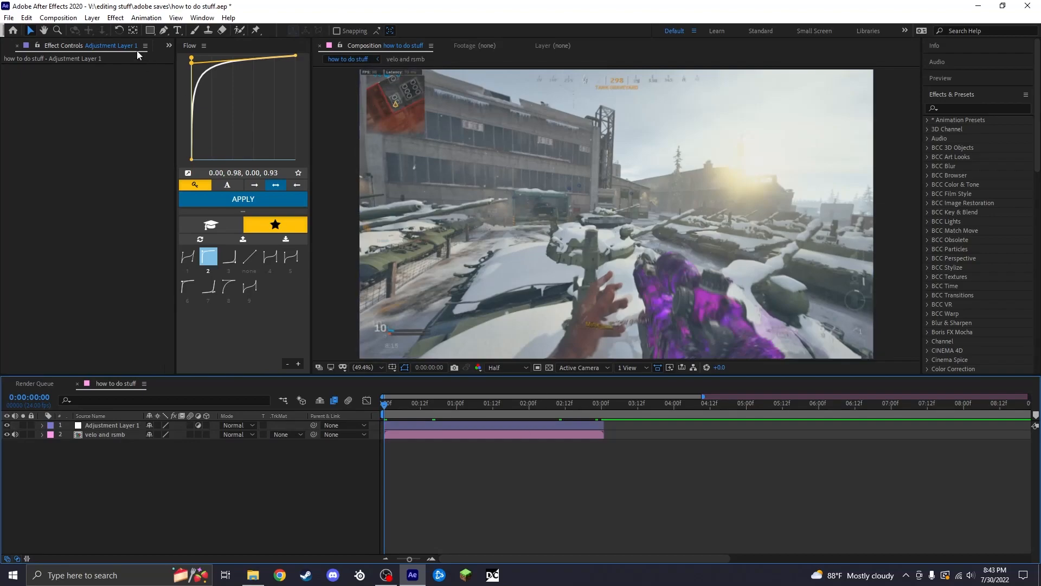
Apply Distort > Transform to Adjustment Layer 1 and enable the Scale stopwatch
{"action": "left_click", "coordinate": [92, 18]}
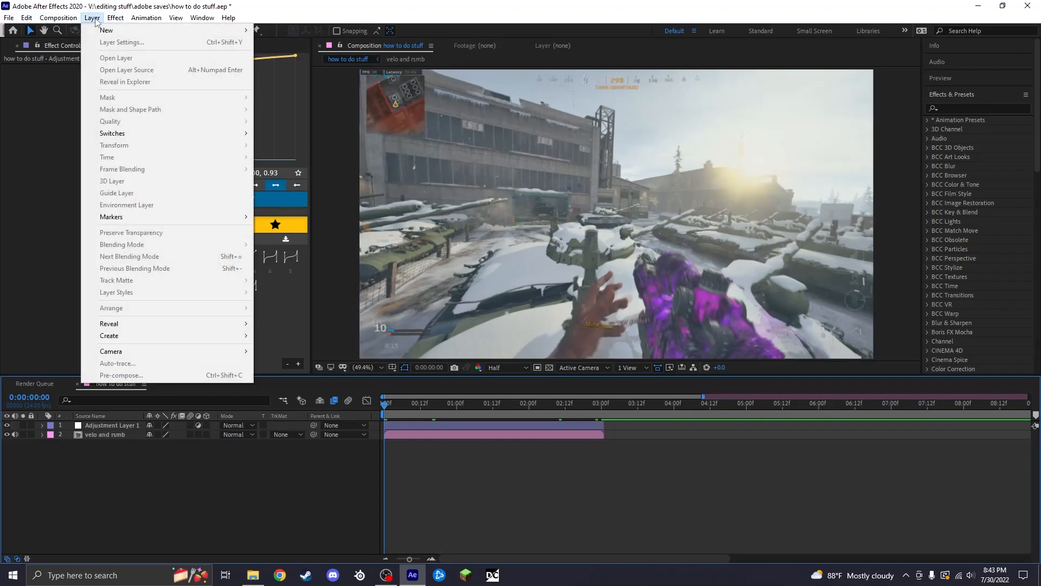
{"action": "mouse_move", "coordinate": [114, 30]}
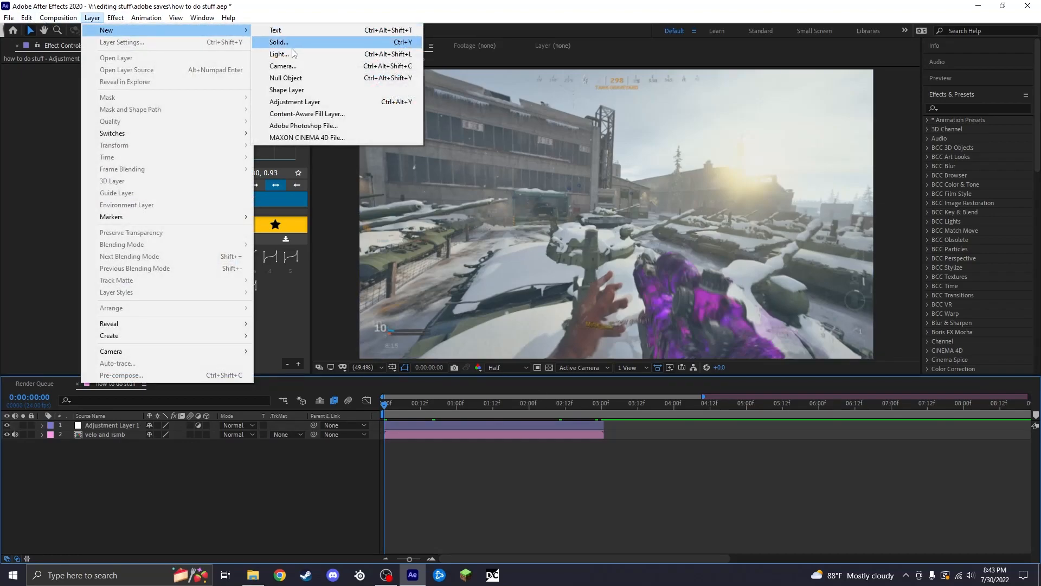
{"action": "left_click", "coordinate": [295, 102]}
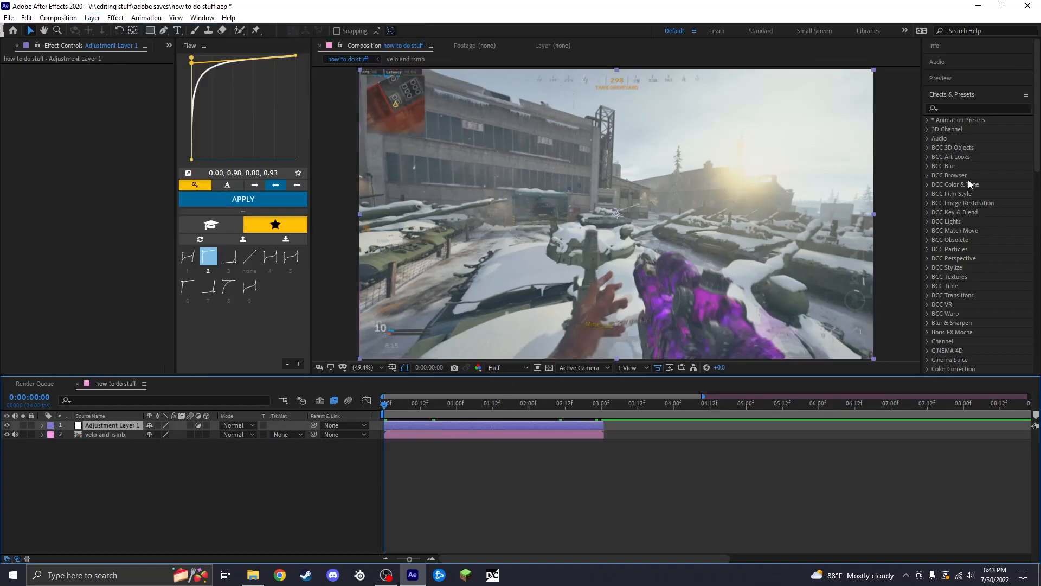
{"action": "type", "text": "tra"}
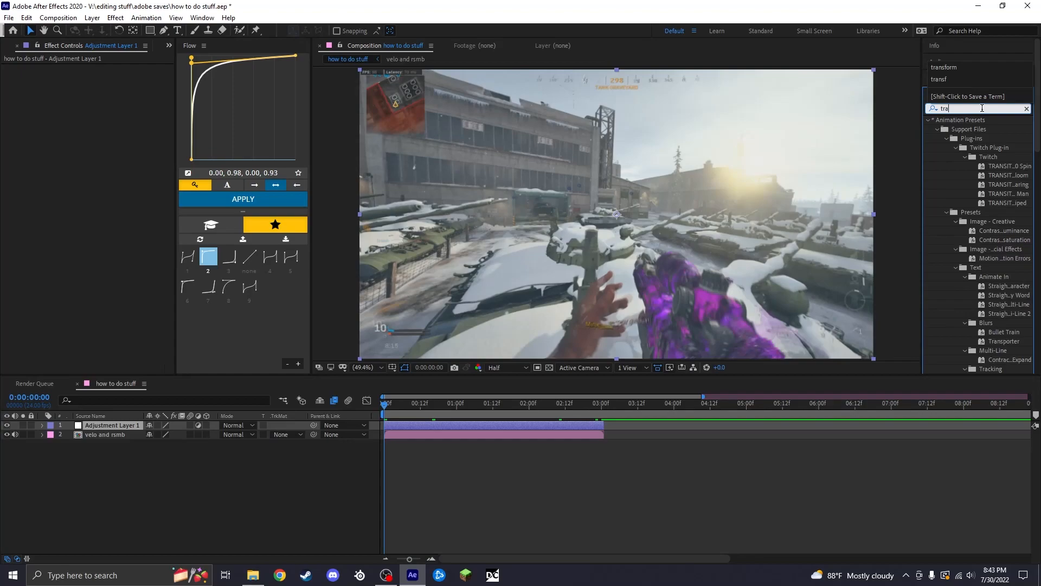
{"action": "type", "text": "transform"}
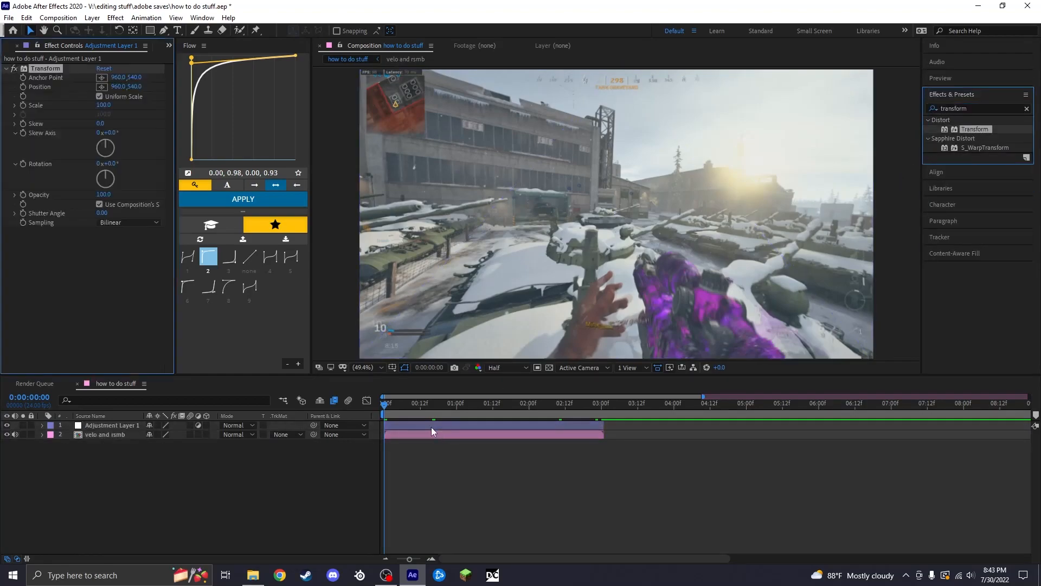
{"action": "left_click", "coordinate": [112, 426]}
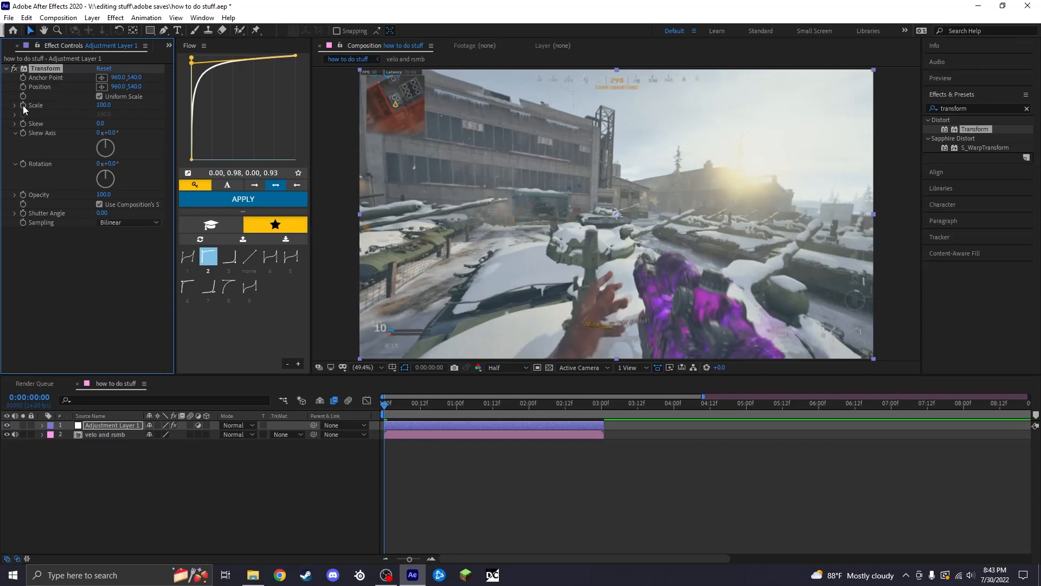
{"action": "mouse_move", "coordinate": [320, 366]}
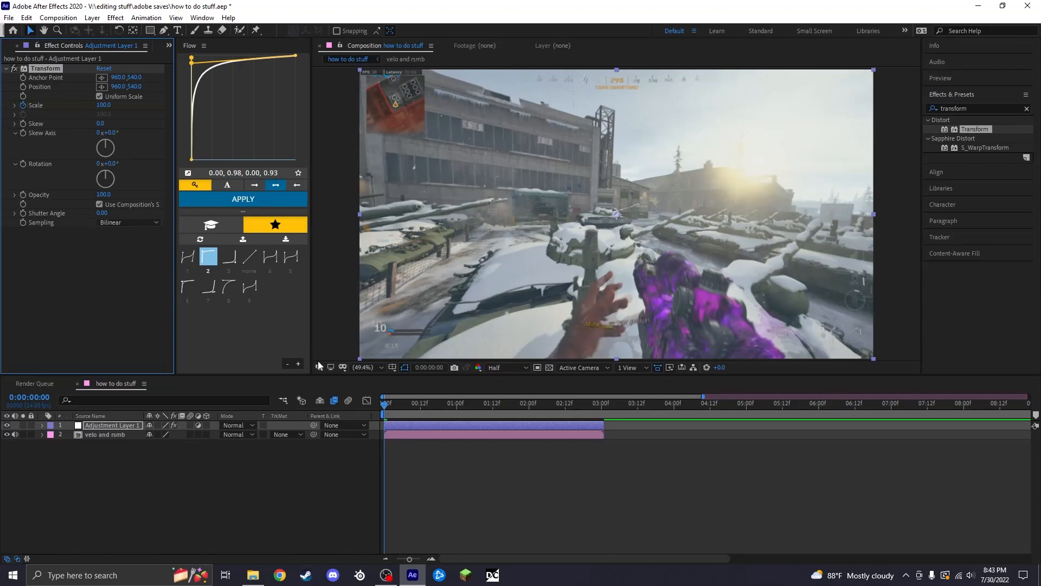
Keyframe Transform Scale at 200% on frame 0 and 100% at one second
{"action": "left_click", "coordinate": [41, 425]}
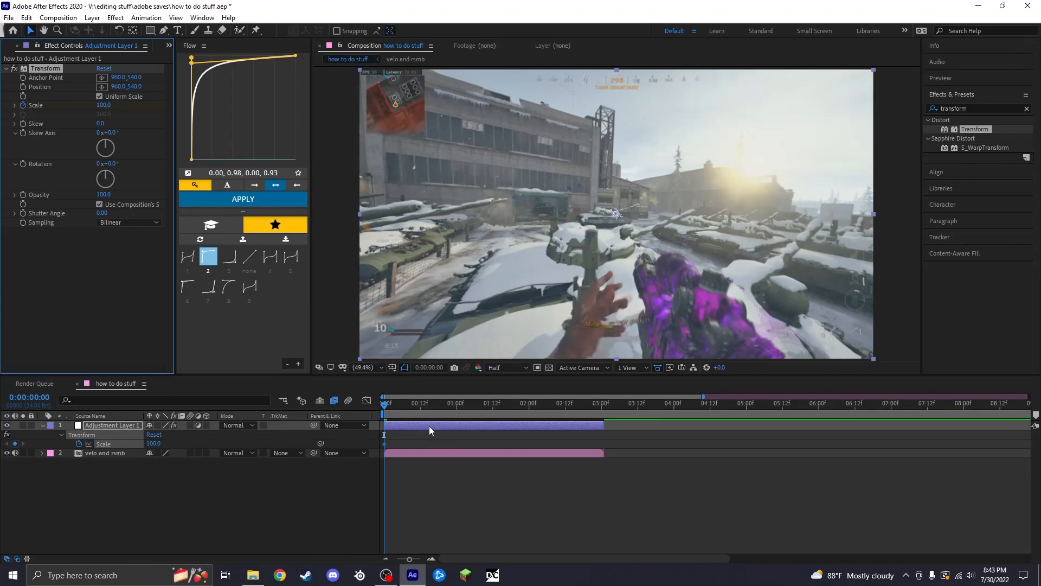
{"action": "mouse_move", "coordinate": [427, 430]}
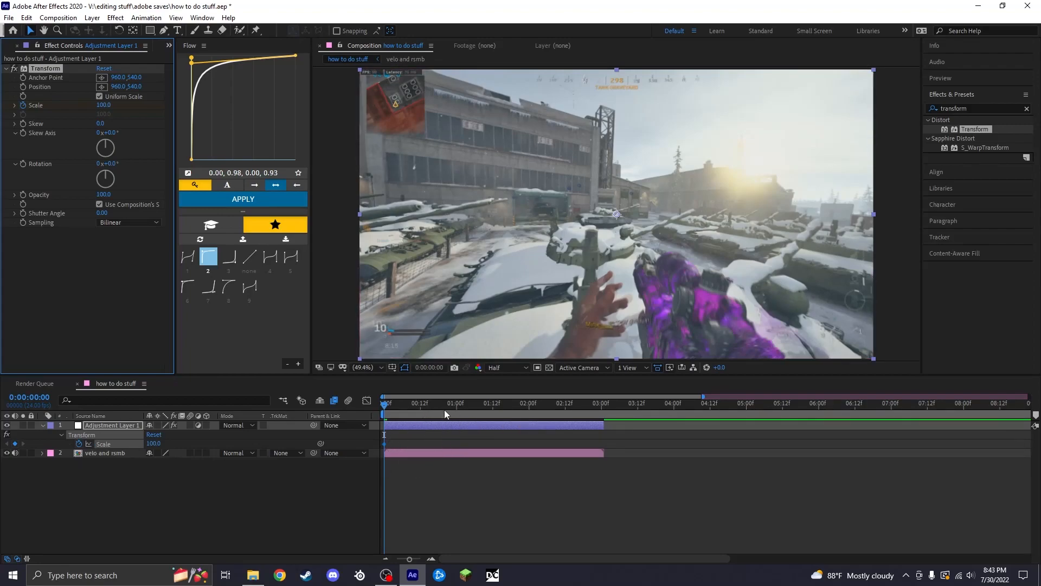
{"action": "mouse_move", "coordinate": [458, 412]}
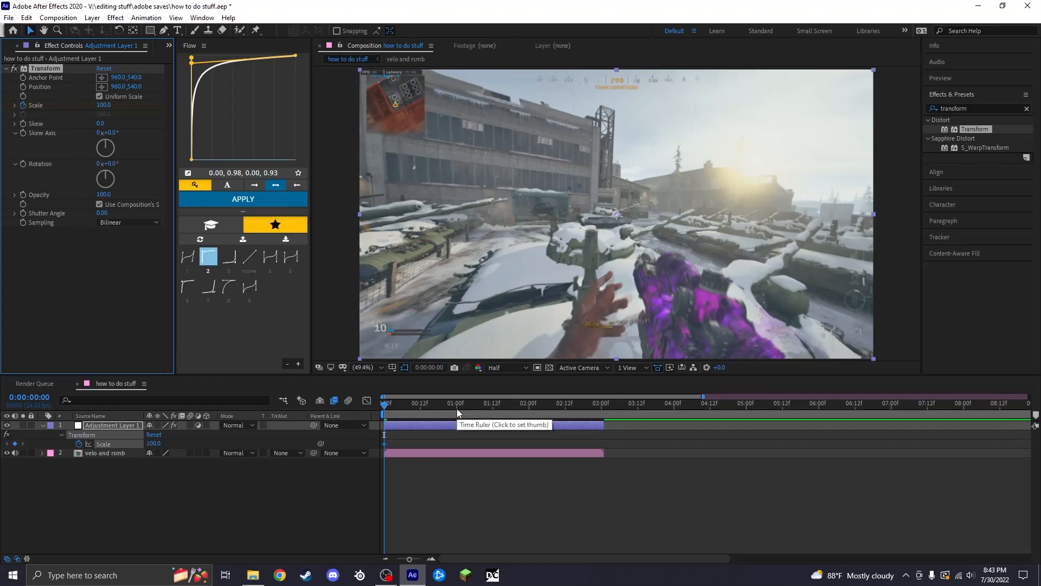
{"action": "mouse_move", "coordinate": [463, 414]}
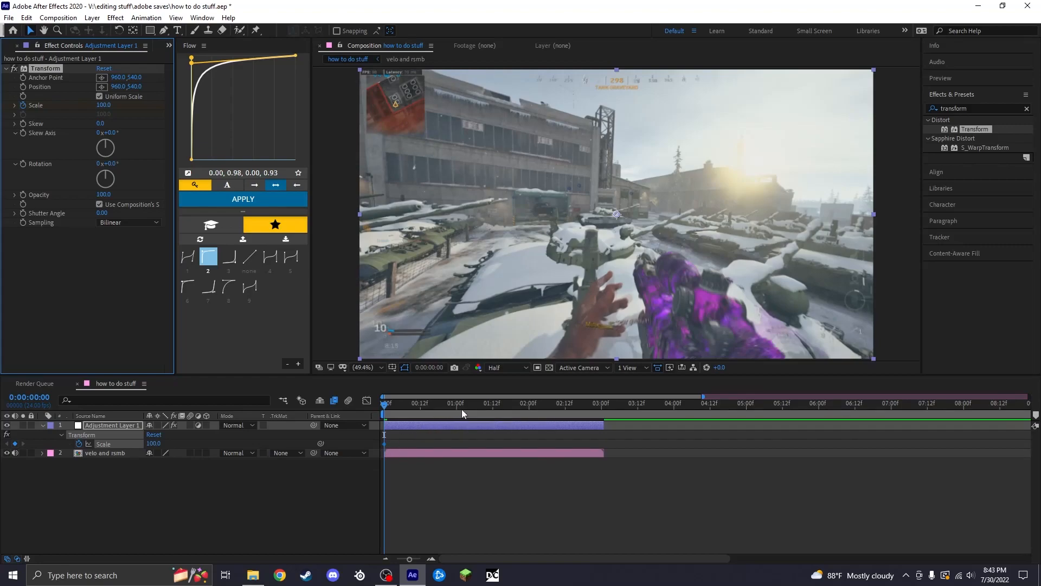
{"action": "left_click", "coordinate": [456, 403]}
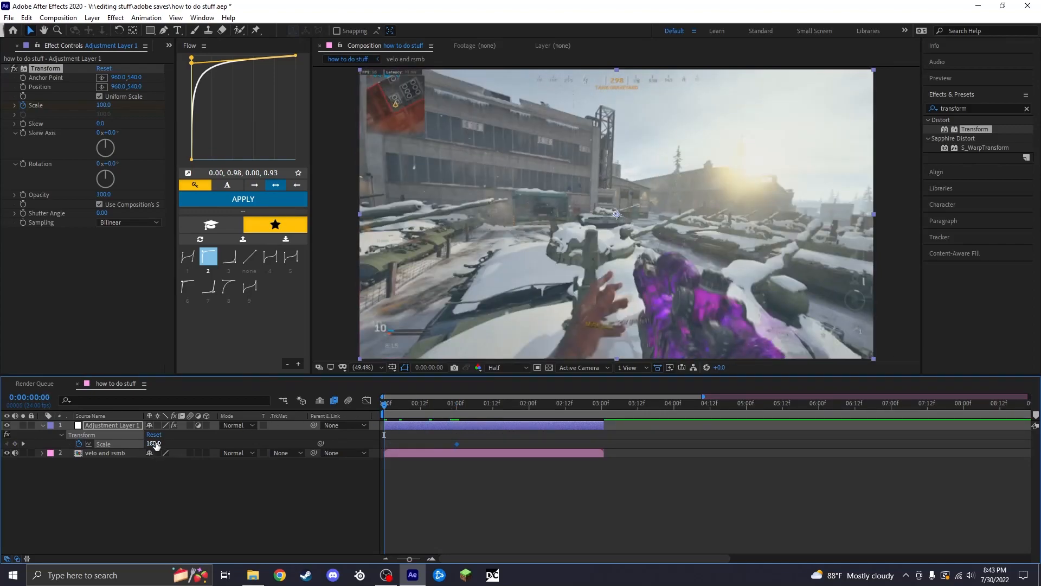
{"action": "double_click", "coordinate": [153, 444]}
{"action": "type", "text": "200"}
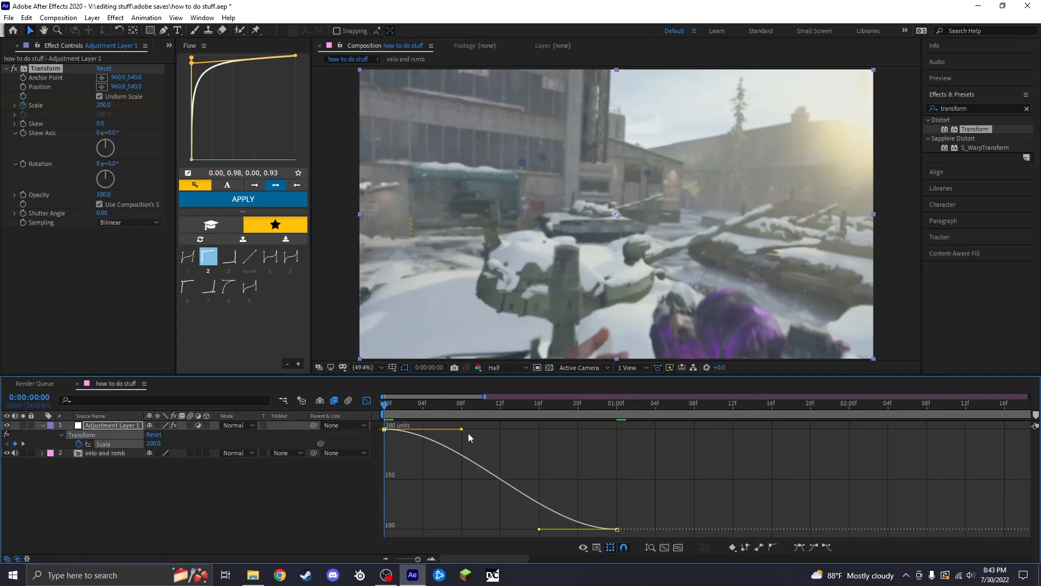
Leave the Graph Editor and zoom the timeline in on the clip start
{"action": "left_click_drag", "start_coordinate": [457, 429], "coordinate": [384, 525]}
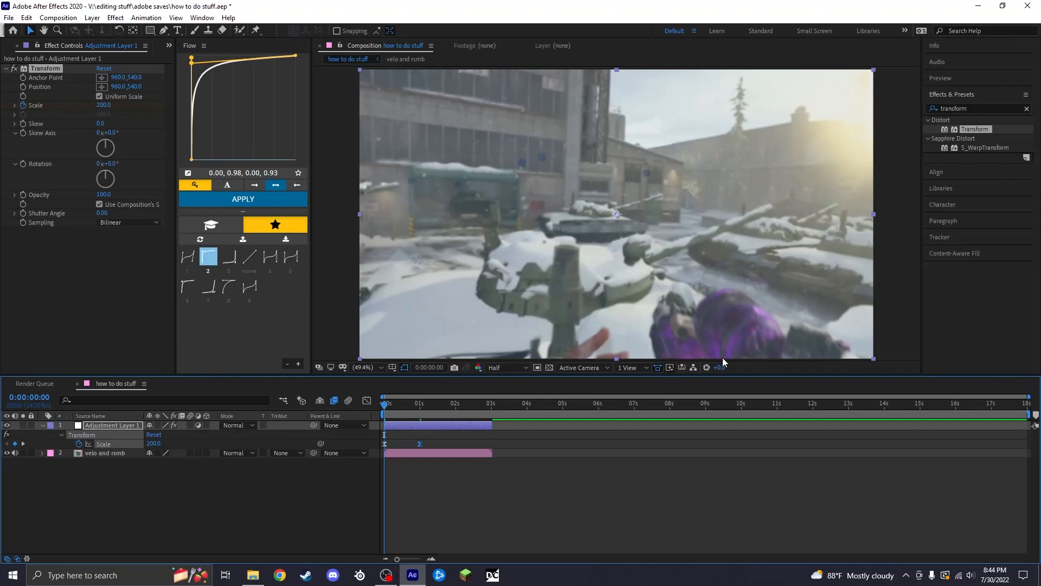
{"action": "mouse_move", "coordinate": [690, 341]}
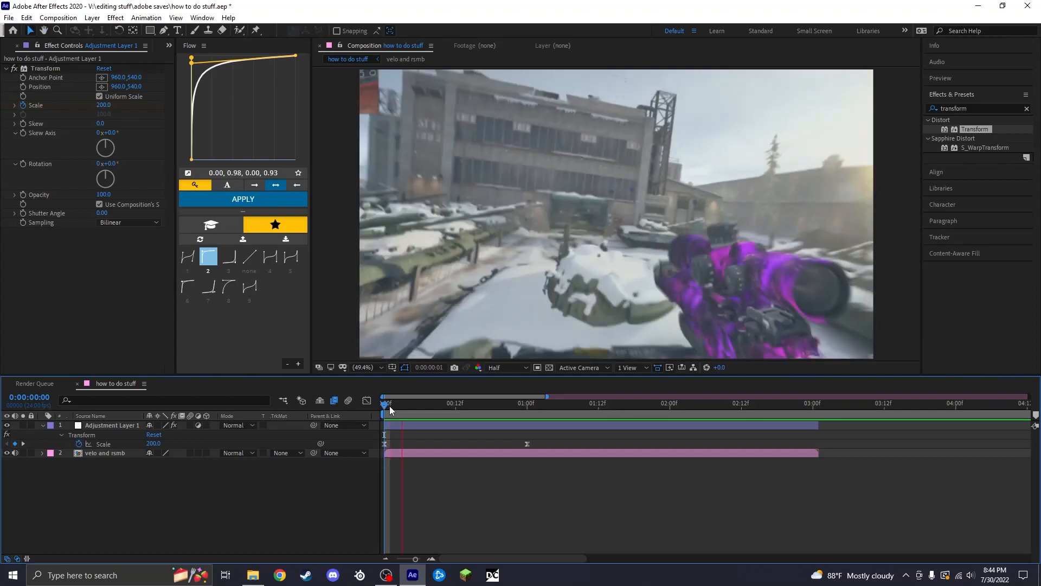
{"action": "left_click", "coordinate": [383, 411]}
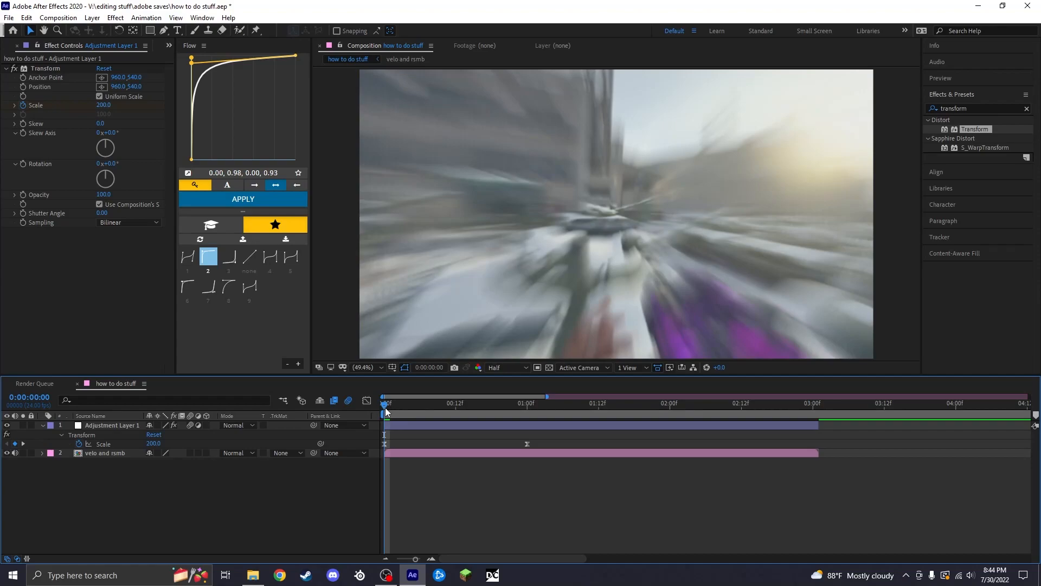
{"action": "left_click", "coordinate": [386, 404]}
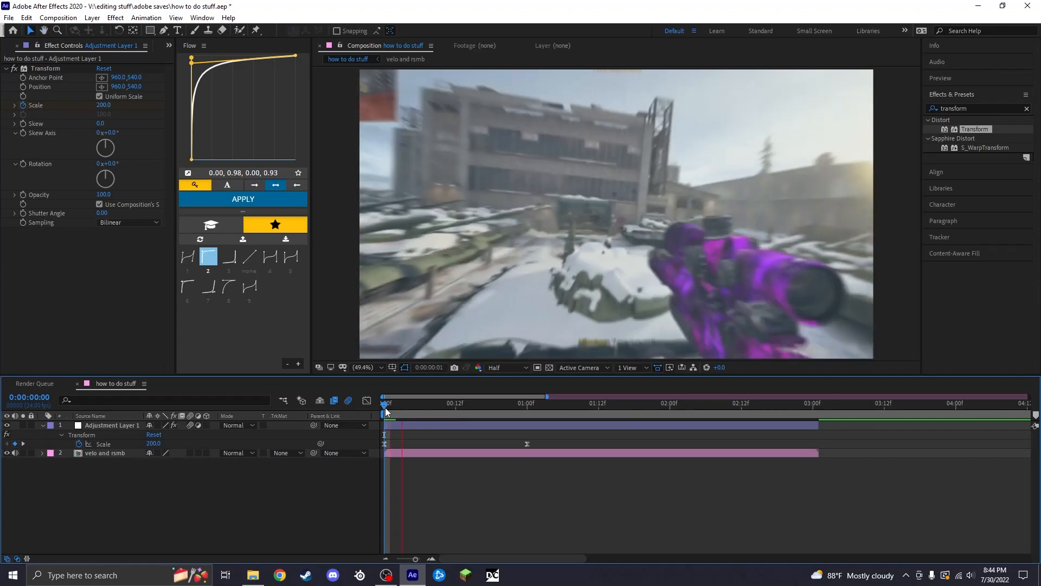
{"action": "left_click", "coordinate": [495, 403]}
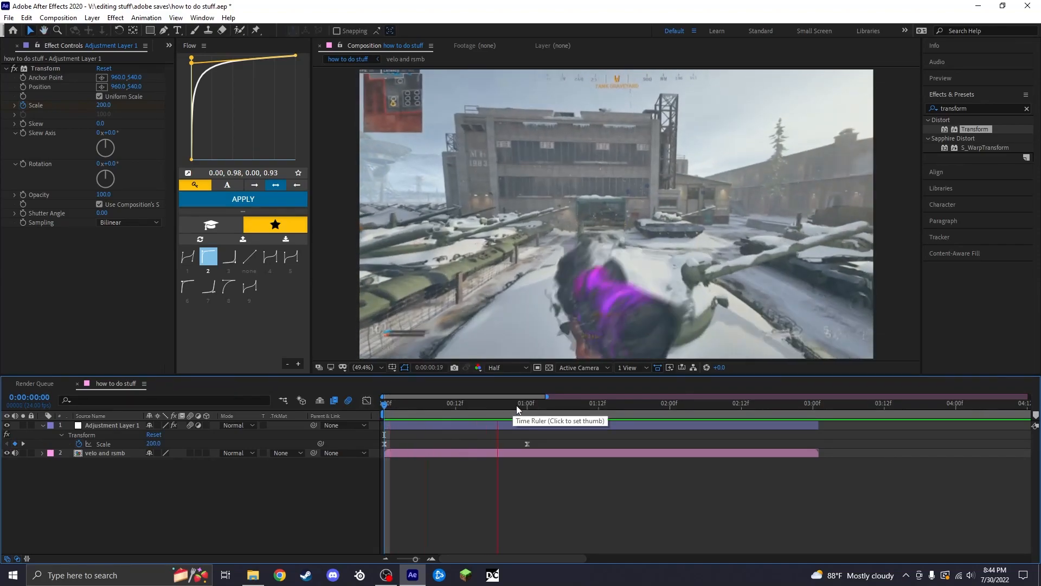
Add a ~130 Scale pulse at two seconds, reset Scale to 100, and select keyframes for easing
{"action": "left_click", "coordinate": [526, 403]}
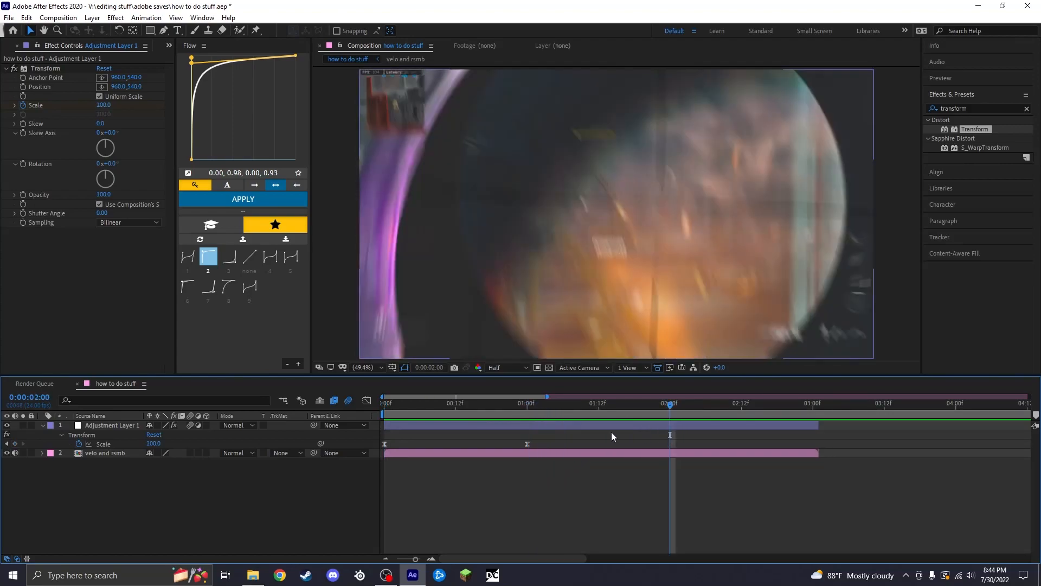
{"action": "double_click", "coordinate": [154, 444]}
{"action": "type", "text": "130"}
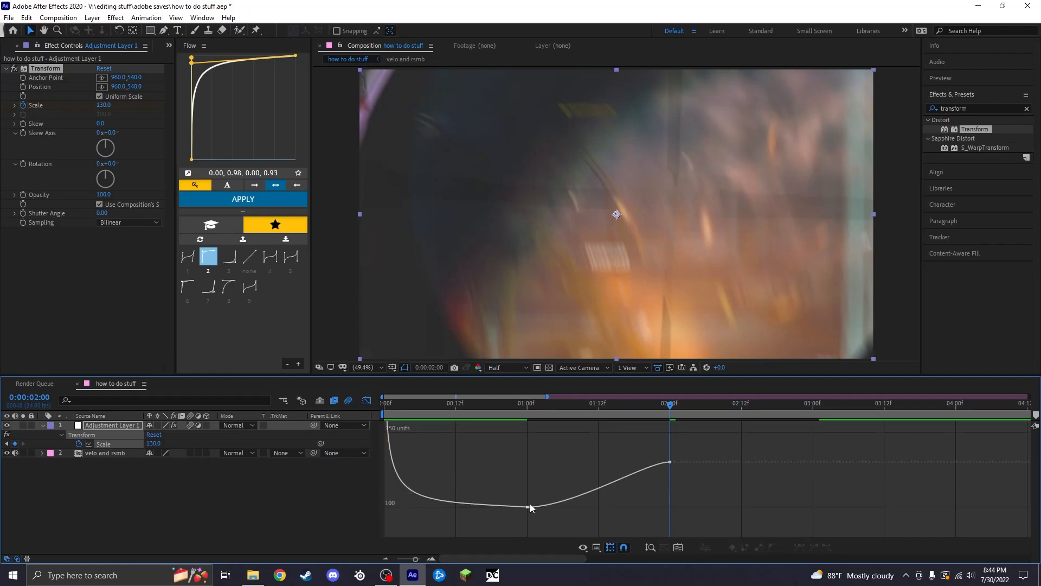
{"action": "left_click", "coordinate": [525, 403]}
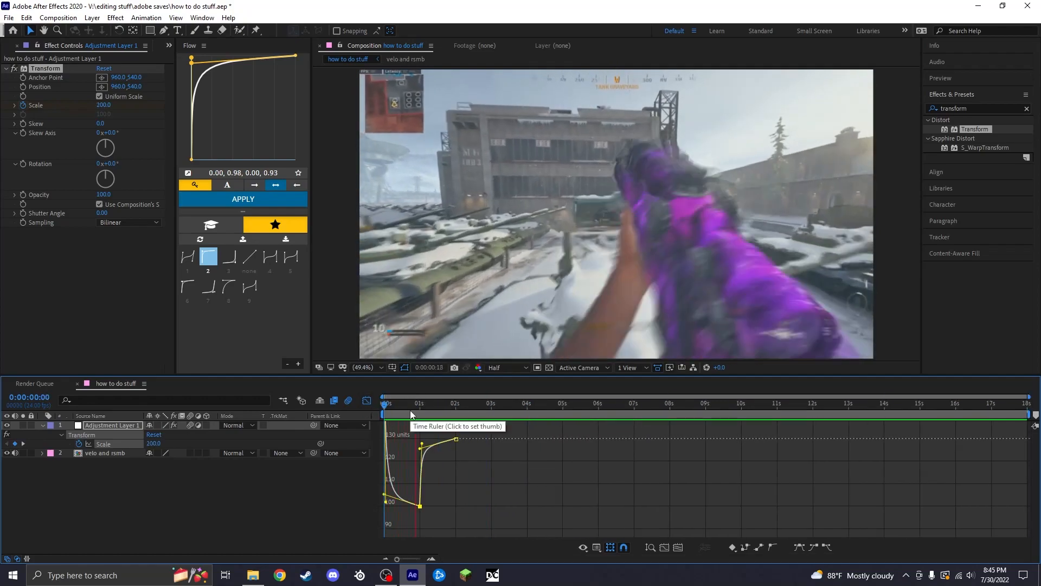
{"action": "left_click", "coordinate": [455, 403]}
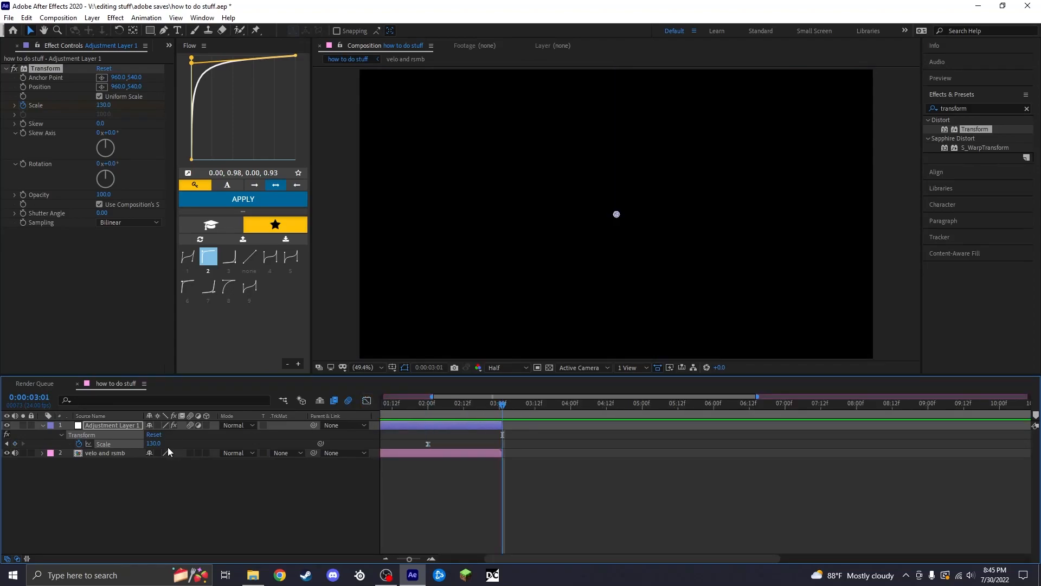
{"action": "right_click", "coordinate": [103, 443]}
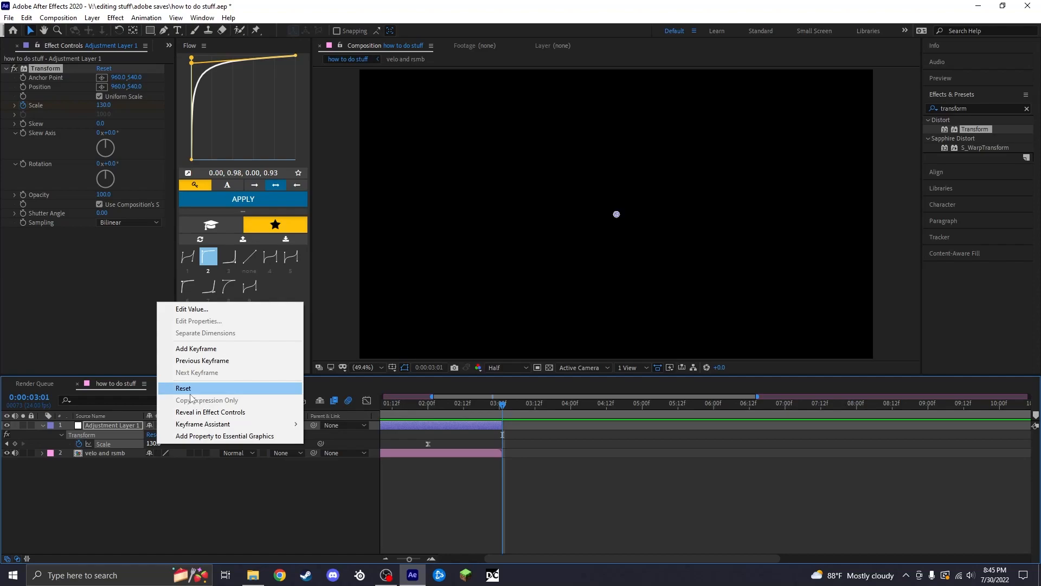
{"action": "left_click", "coordinate": [184, 387]}
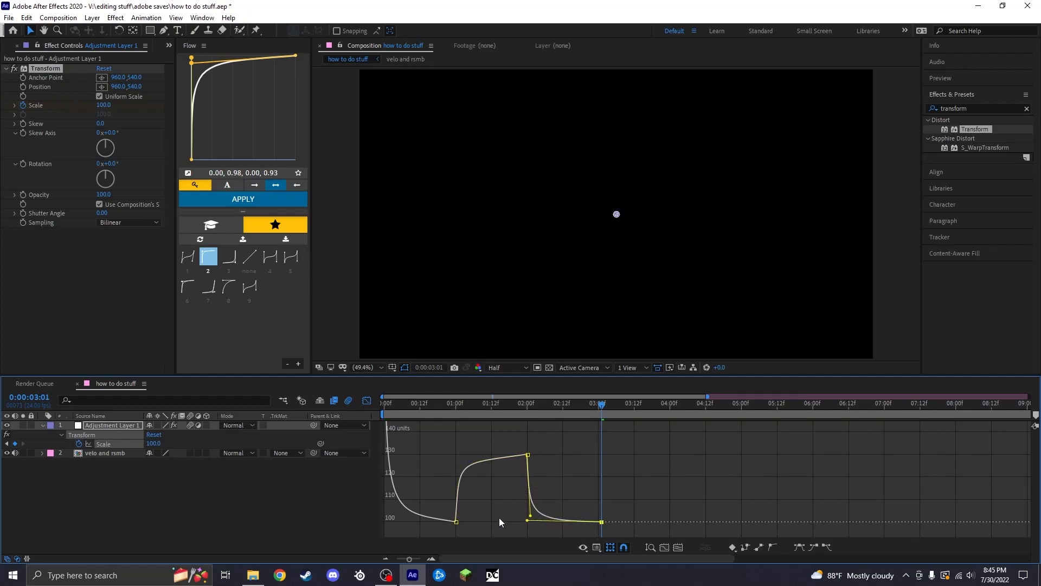
{"action": "left_click", "coordinate": [528, 518]}
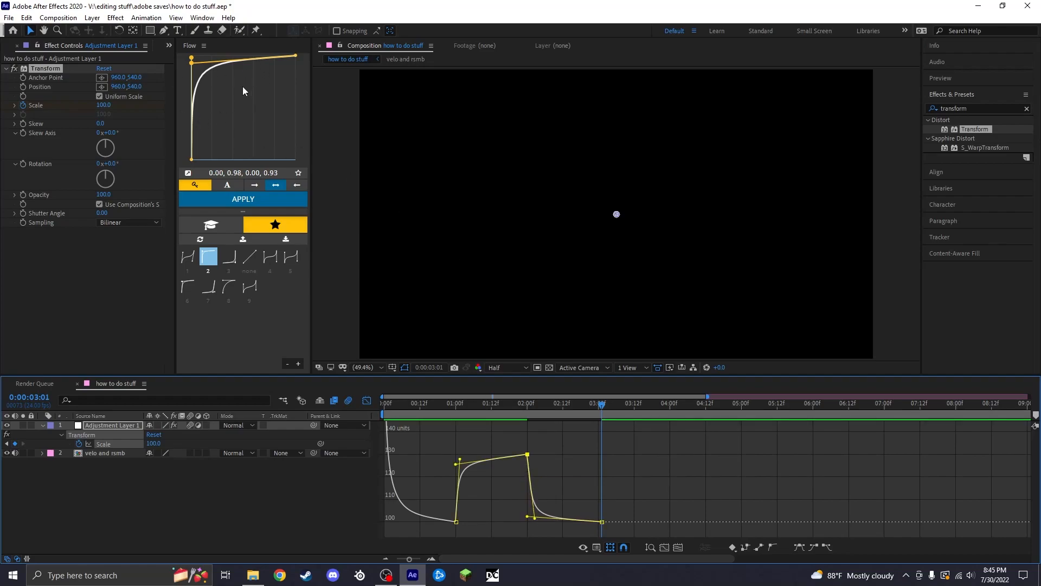
{"action": "mouse_move", "coordinate": [243, 109]}
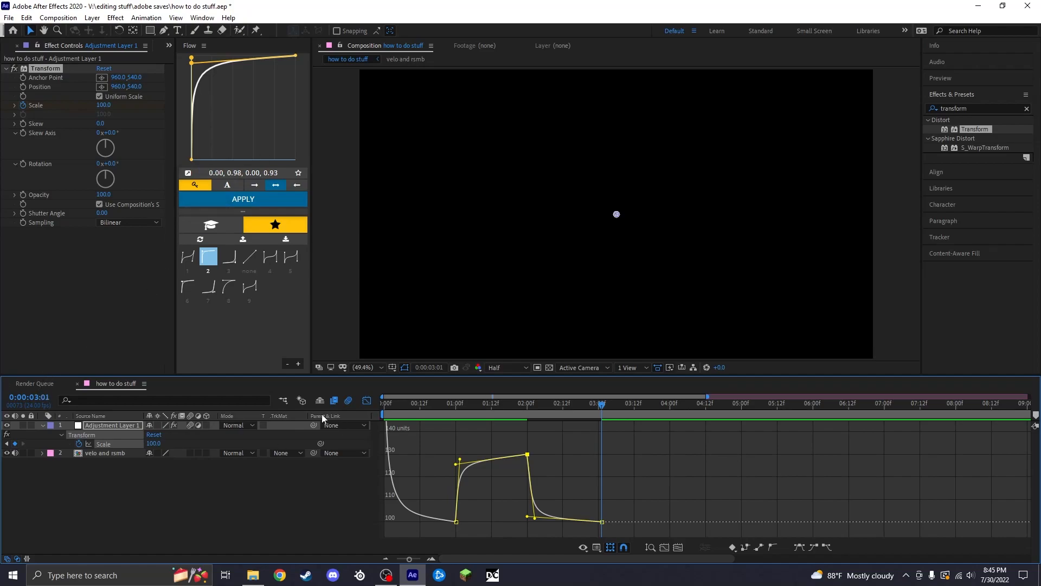
Switch to Discord and follow the #plug-ins channel's Google Drive link
{"action": "left_click", "coordinate": [342, 575]}
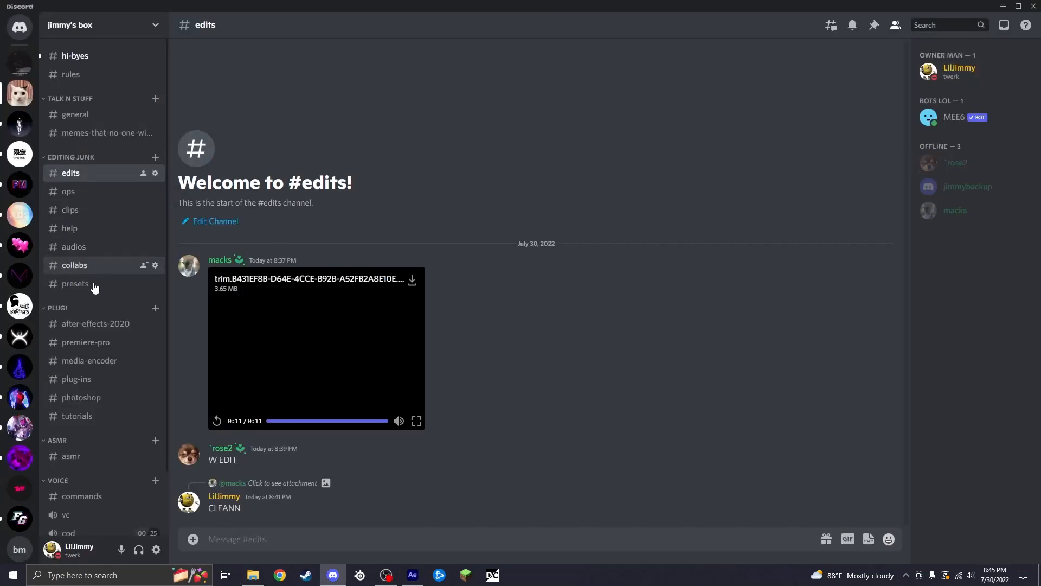
{"action": "left_click", "coordinate": [95, 323]}
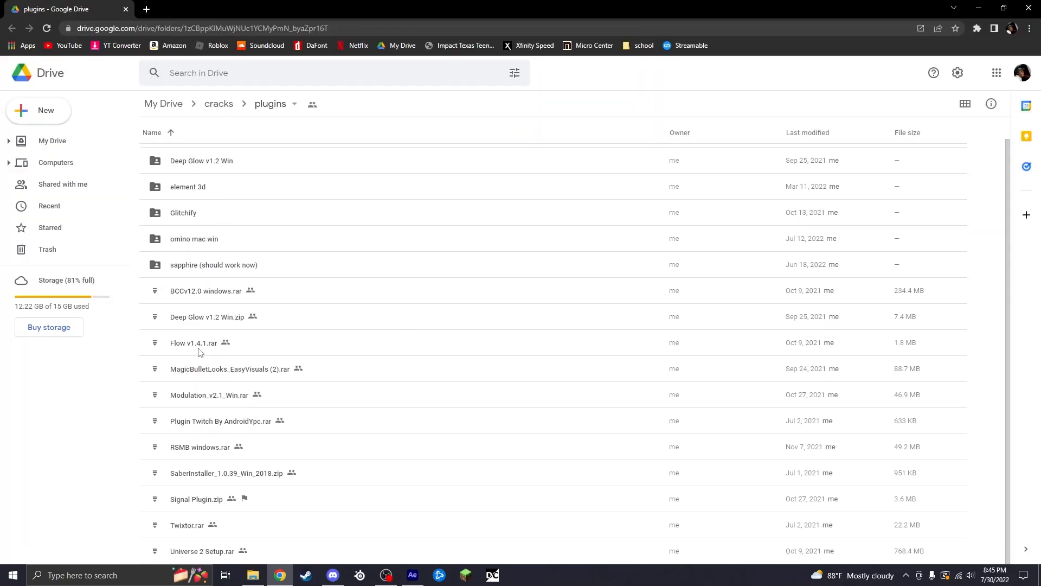
Highlight Flow v1.4.1.rar in the Drive folder to show its file actions
{"action": "left_click", "coordinate": [194, 343]}
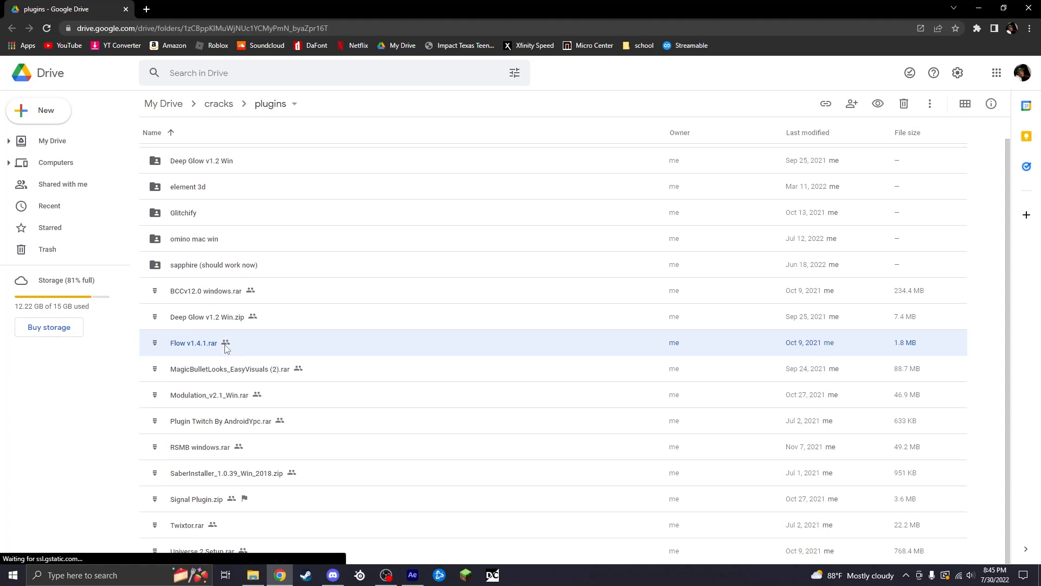
{"action": "mouse_move", "coordinate": [225, 344]}
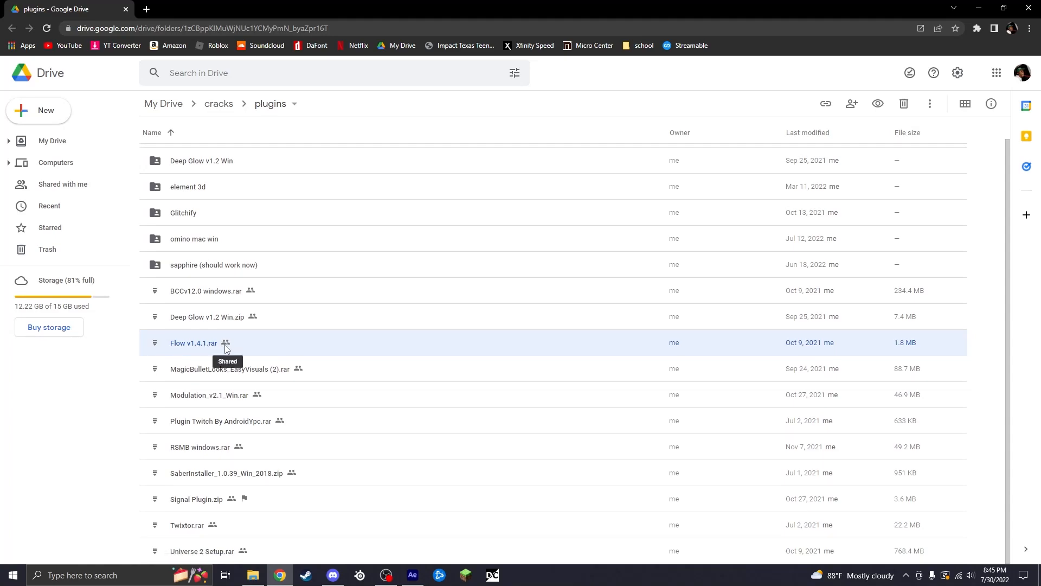
{"action": "mouse_move", "coordinate": [246, 474]}
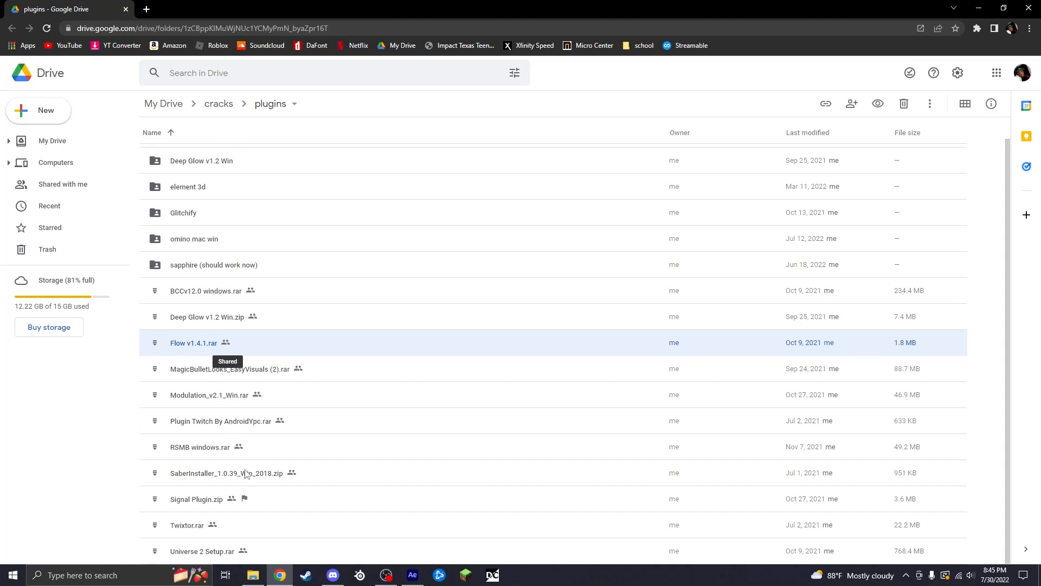
{"action": "mouse_move", "coordinate": [315, 308]}
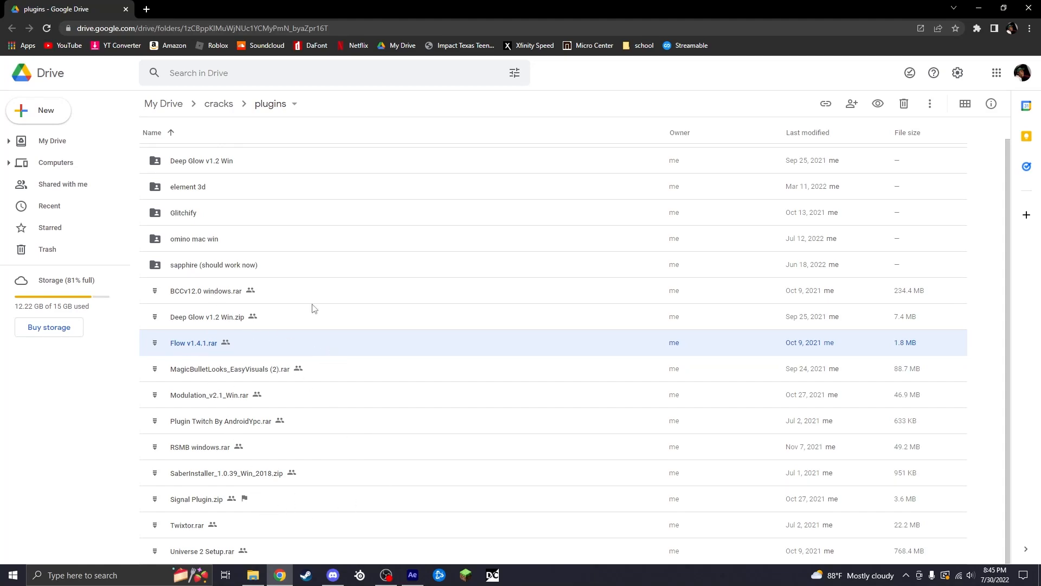
Return to After Effects, preview the zoom, and add Adjustment Layer 4 above velo and rsmb
{"action": "left_click", "coordinate": [333, 574]}
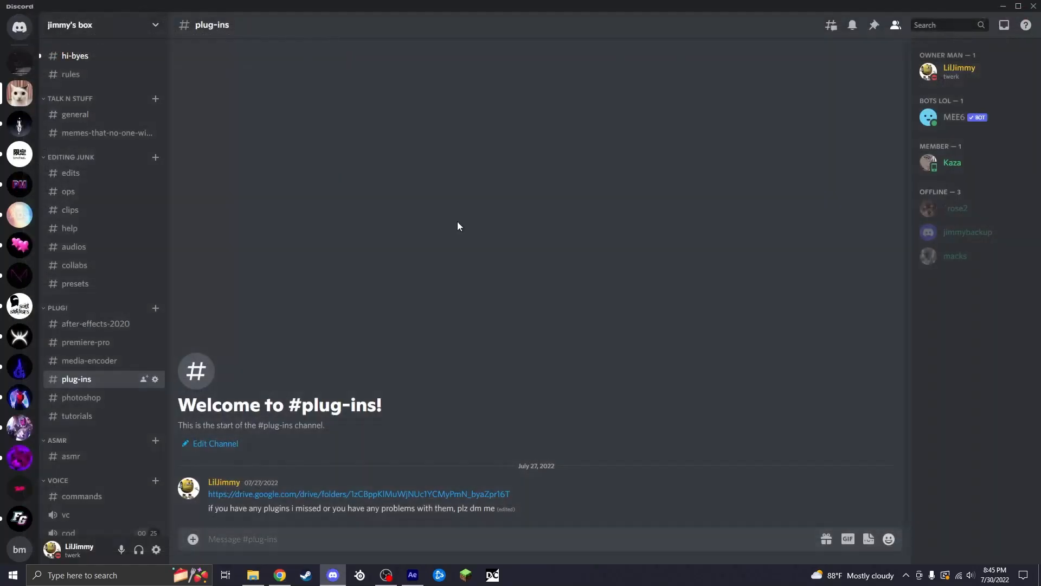
{"action": "left_click", "coordinate": [412, 576]}
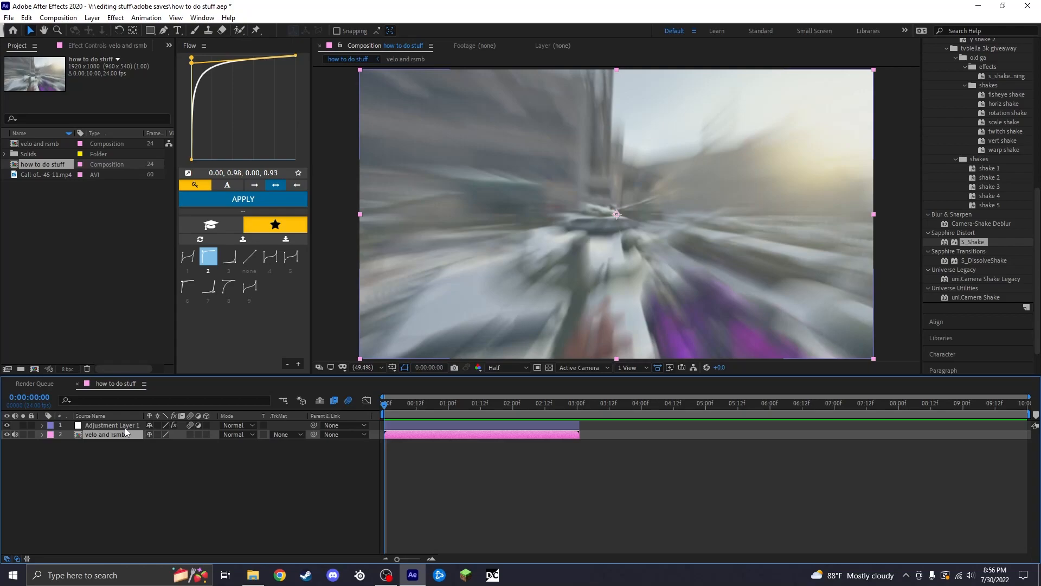
{"action": "left_click", "coordinate": [431, 425]}
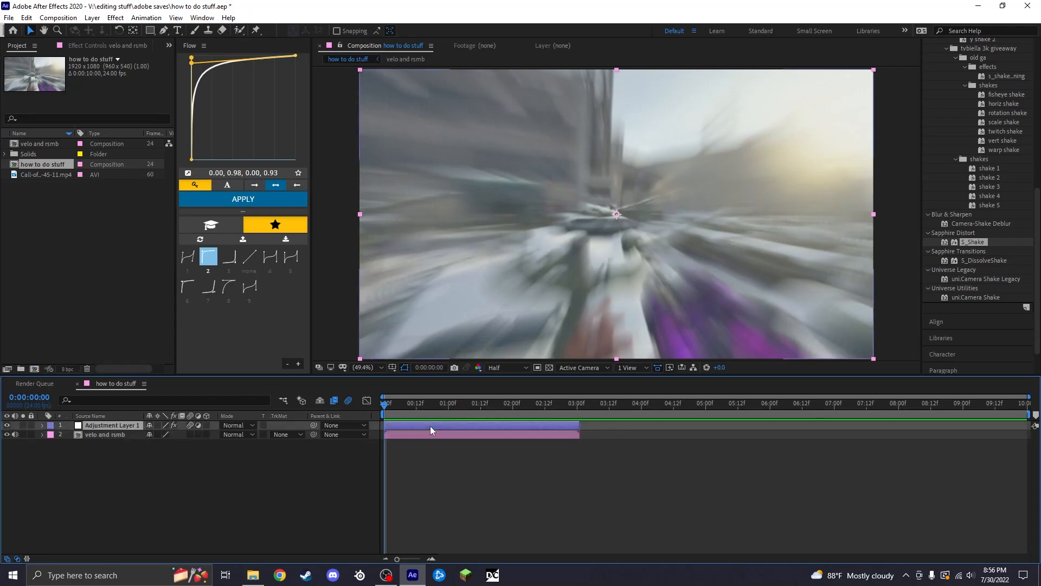
{"action": "left_click", "coordinate": [462, 403]}
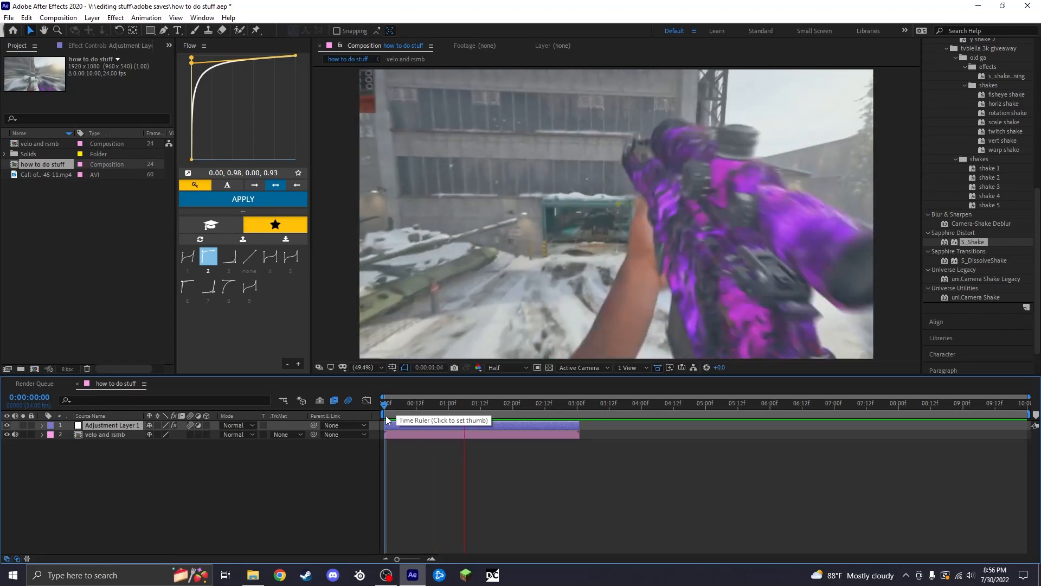
{"action": "left_click", "coordinate": [383, 403]}
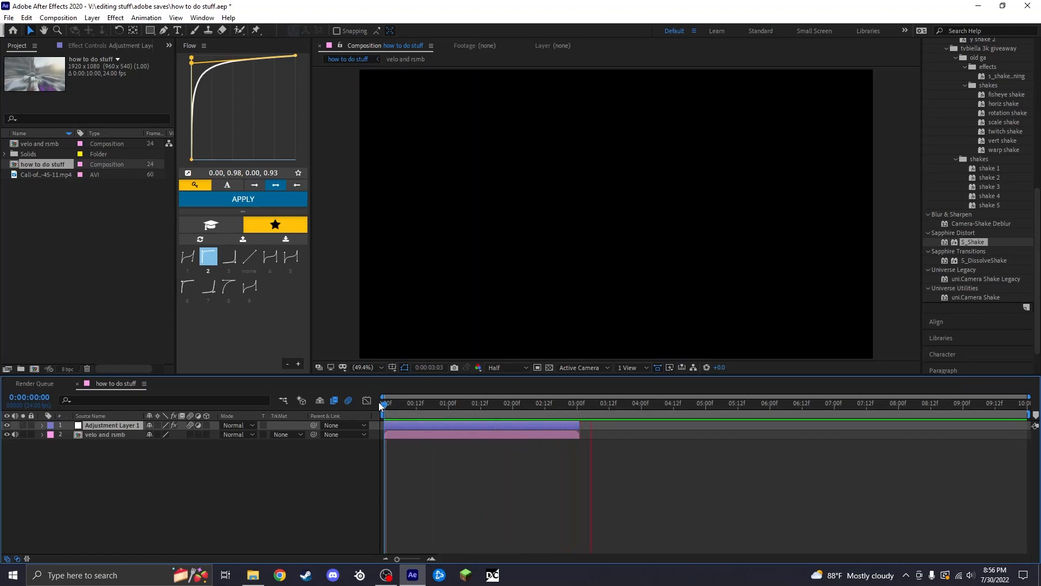
{"action": "left_click", "coordinate": [104, 434]}
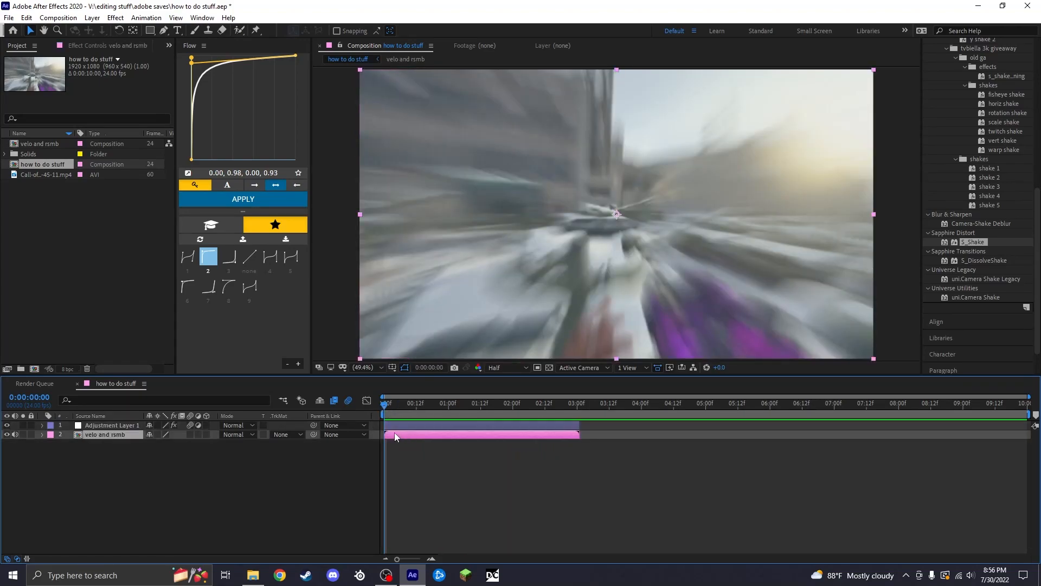
{"action": "left_click", "coordinate": [41, 435]}
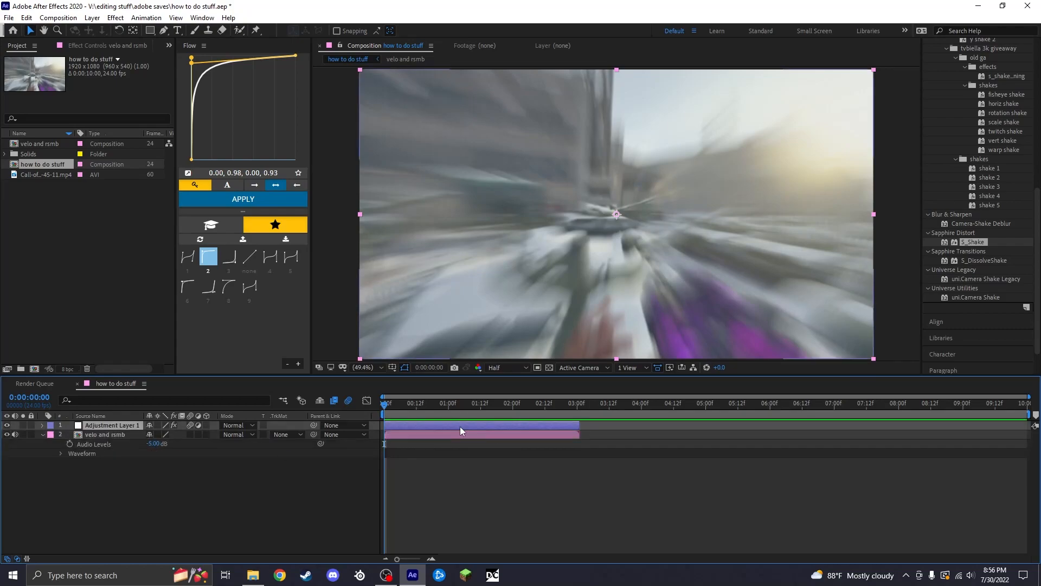
{"action": "left_click", "coordinate": [99, 434]}
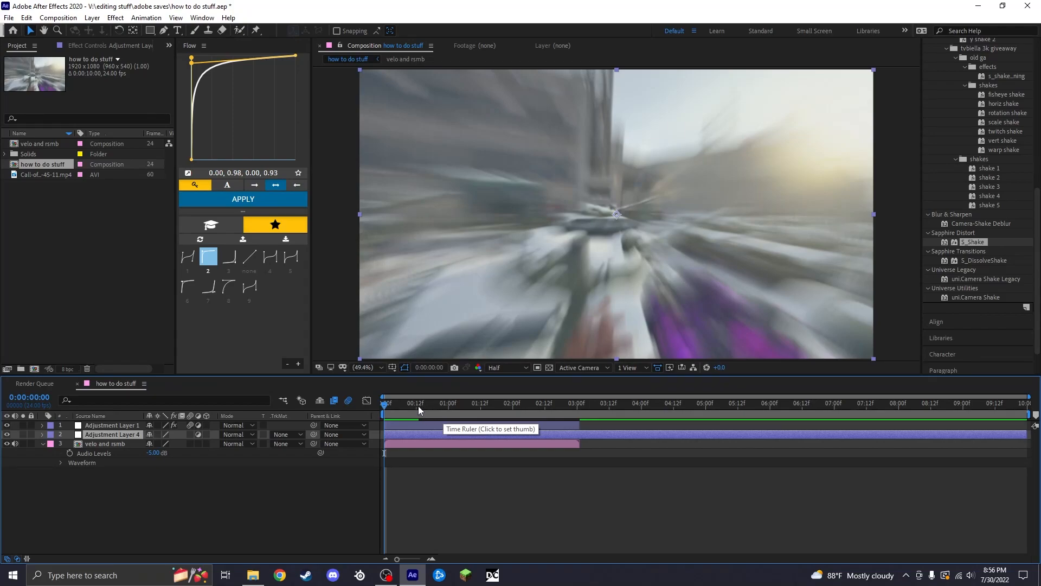
Trim Adjustment Layer 4 and keyframe S_Shake Amplitude 2, easing to 0 by frame 12
{"action": "left_click", "coordinate": [416, 403]}
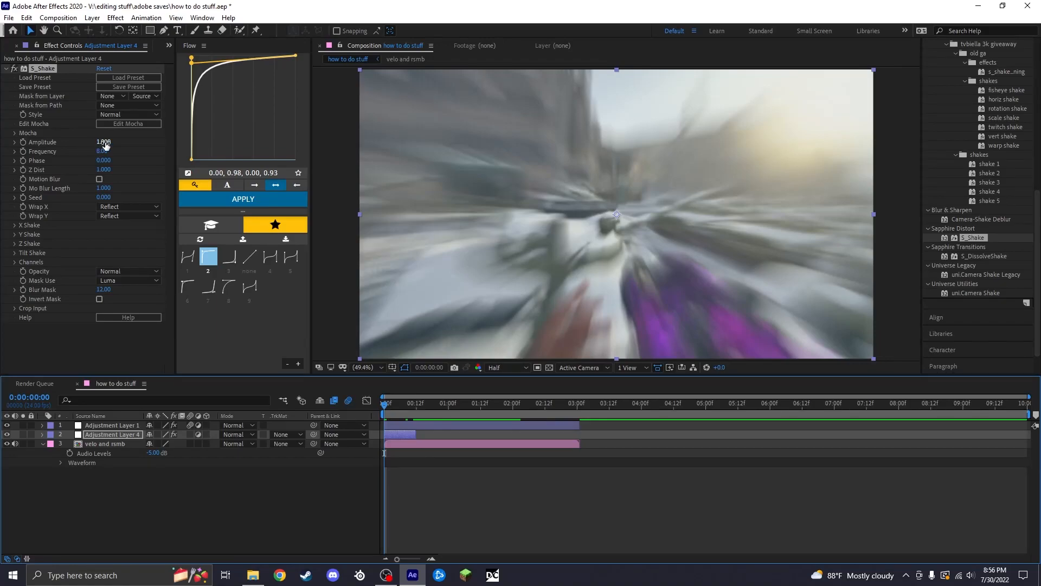
{"action": "left_click", "coordinate": [103, 142]}
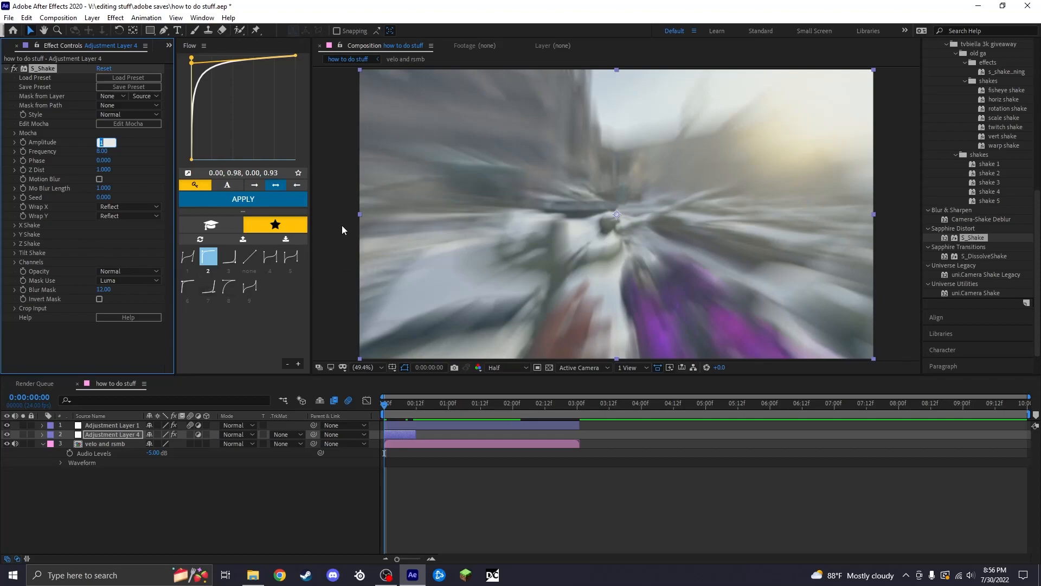
{"action": "mouse_move", "coordinate": [435, 457]}
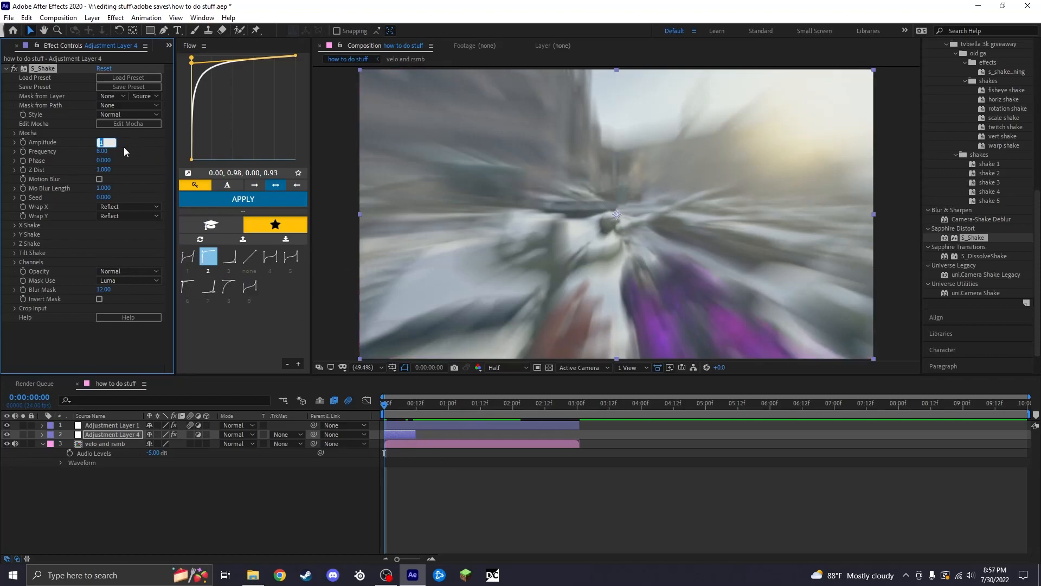
{"action": "type", "text": "2.000"}
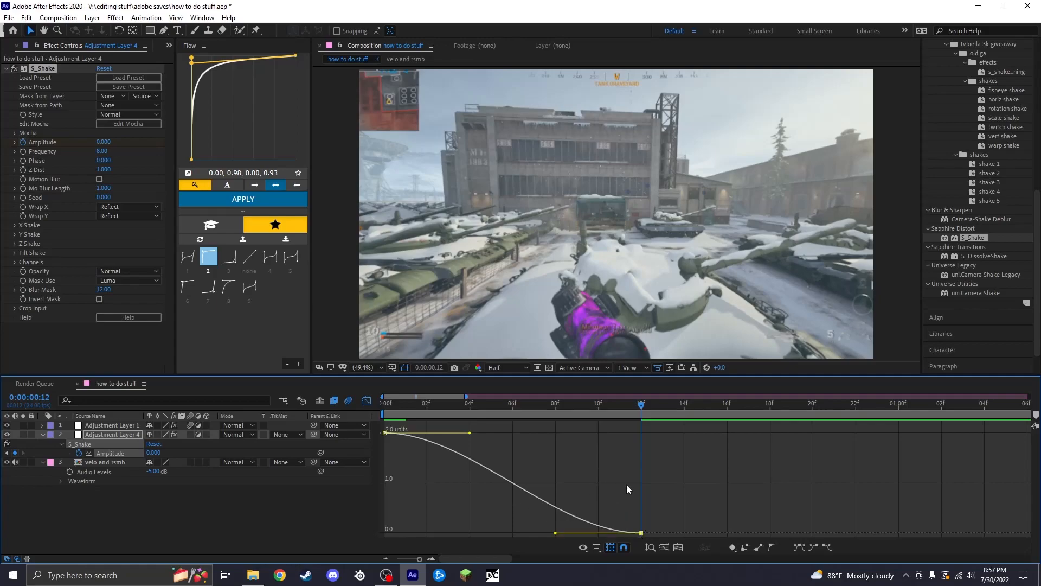
{"action": "mouse_move", "coordinate": [471, 436]}
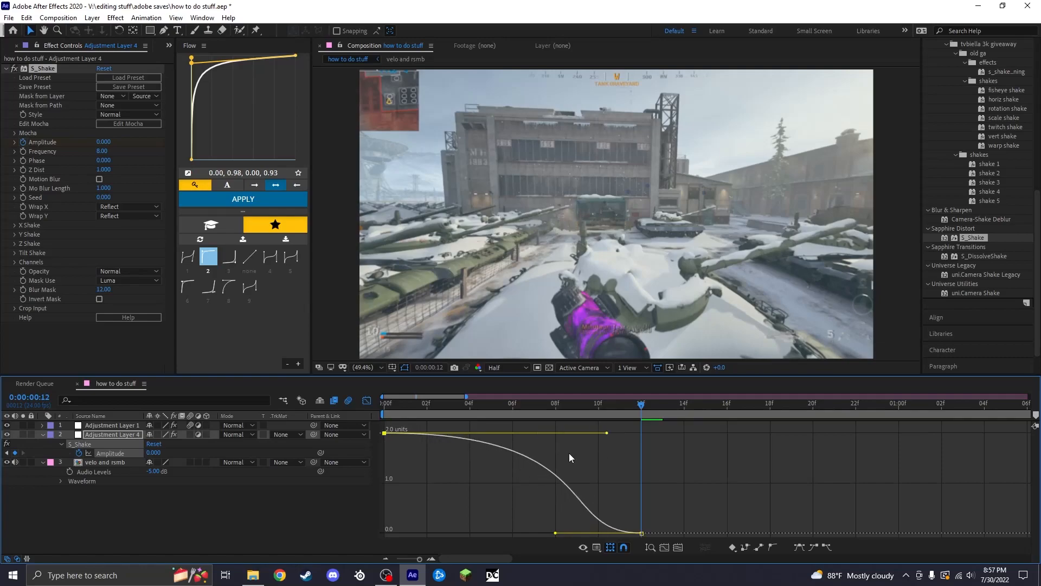
Stretch the first Amplitude keyframe's Bezier handle so the shake holds near 2 before easing to 0
{"action": "left_click_drag", "start_coordinate": [606, 433], "coordinate": [571, 433]}
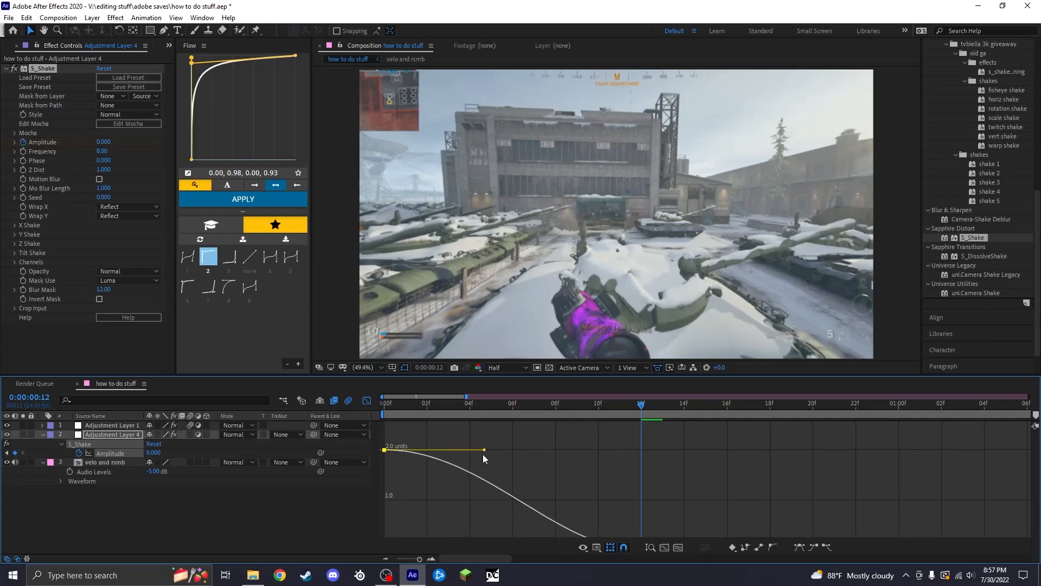
{"action": "left_click_drag", "start_coordinate": [483, 451], "coordinate": [540, 450]}
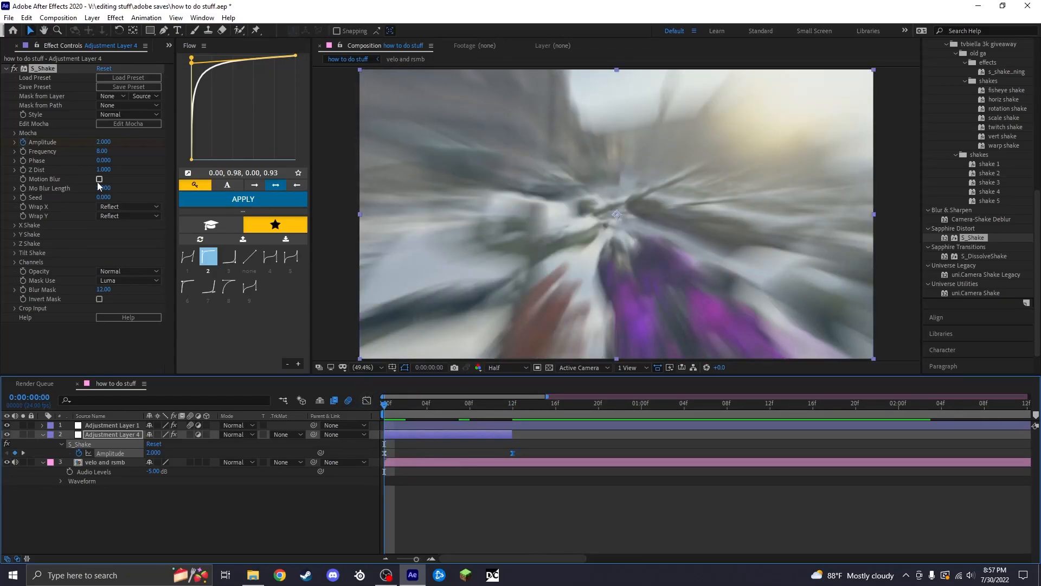
Enable motion blur on the shake layer and set the horizontal shake value to 0
{"action": "left_click", "coordinate": [99, 179]}
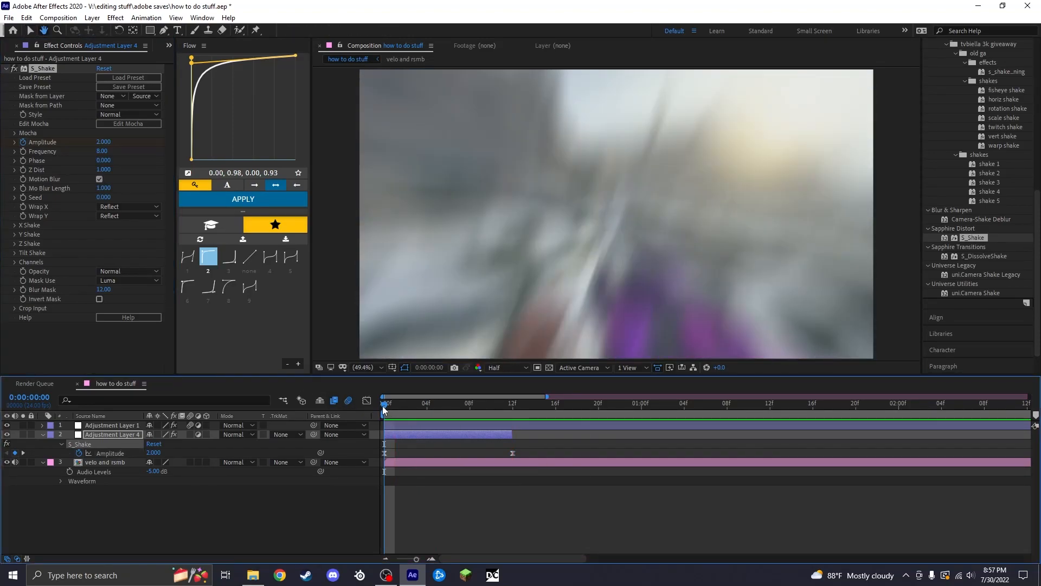
{"action": "left_click_drag", "start_coordinate": [384, 403], "coordinate": [469, 403]}
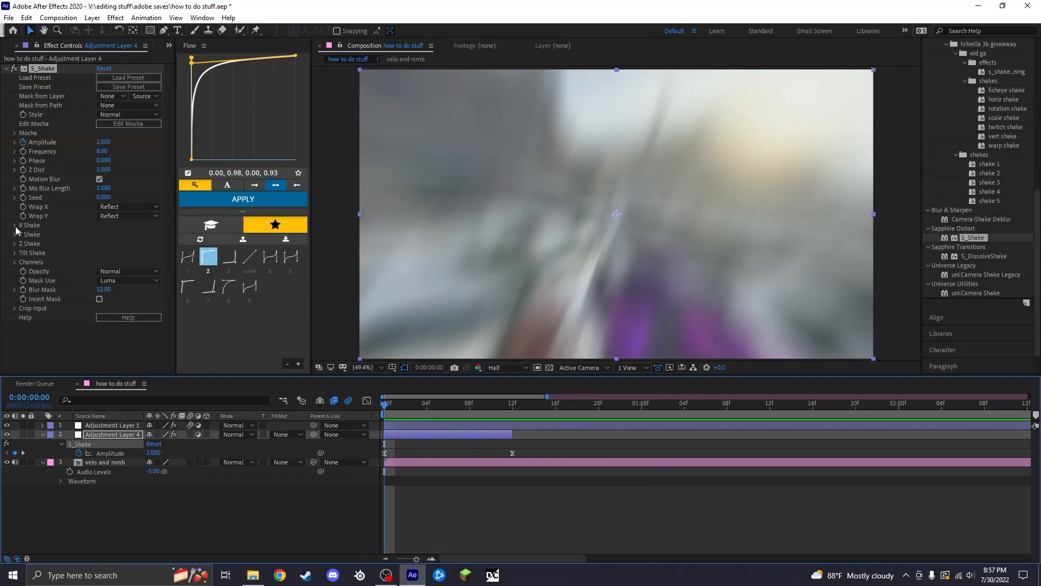
{"action": "left_click", "coordinate": [14, 225]}
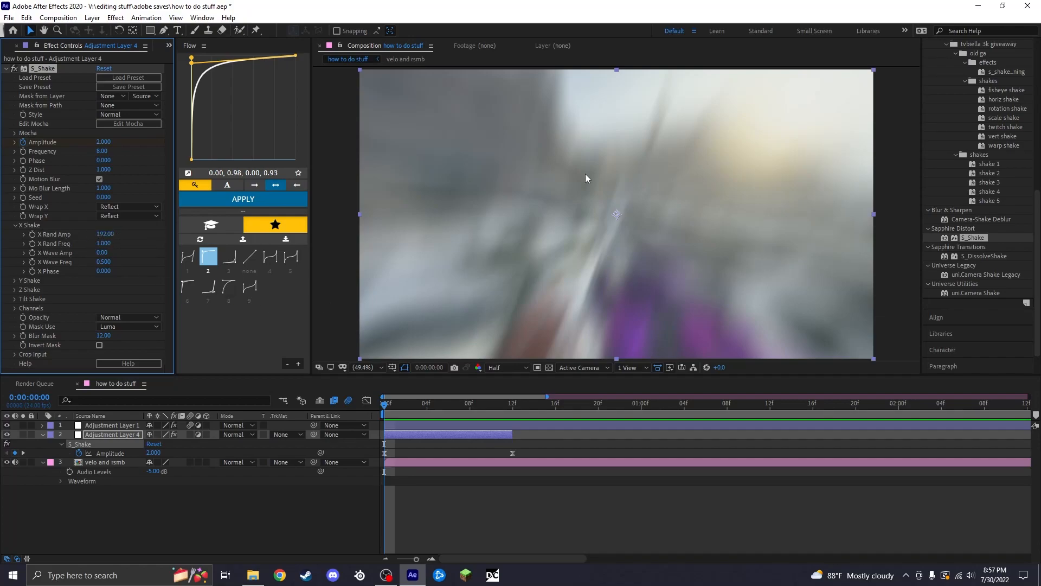
{"action": "mouse_move", "coordinate": [751, 222]}
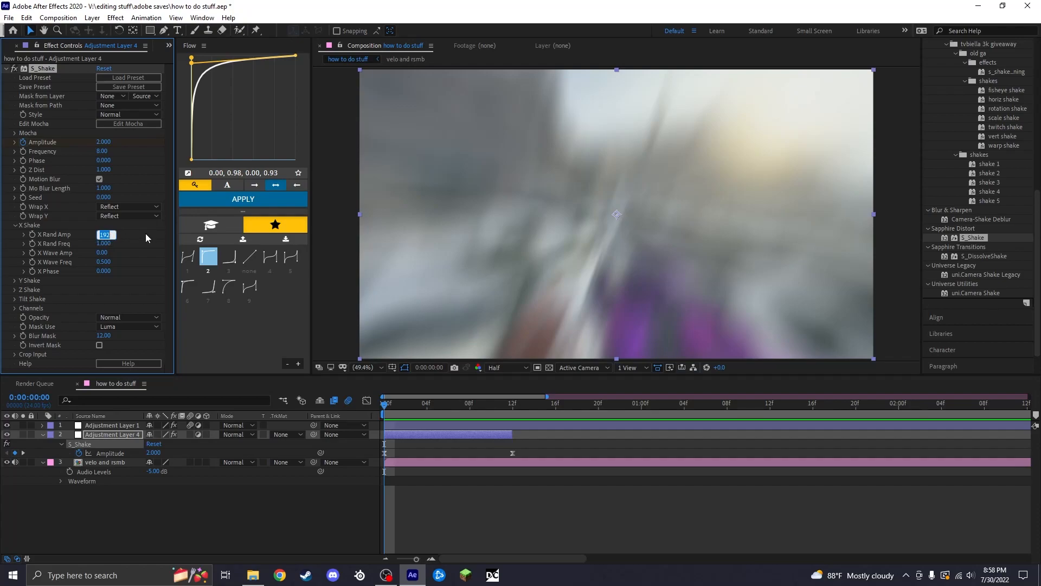
{"action": "mouse_move", "coordinate": [671, 212]}
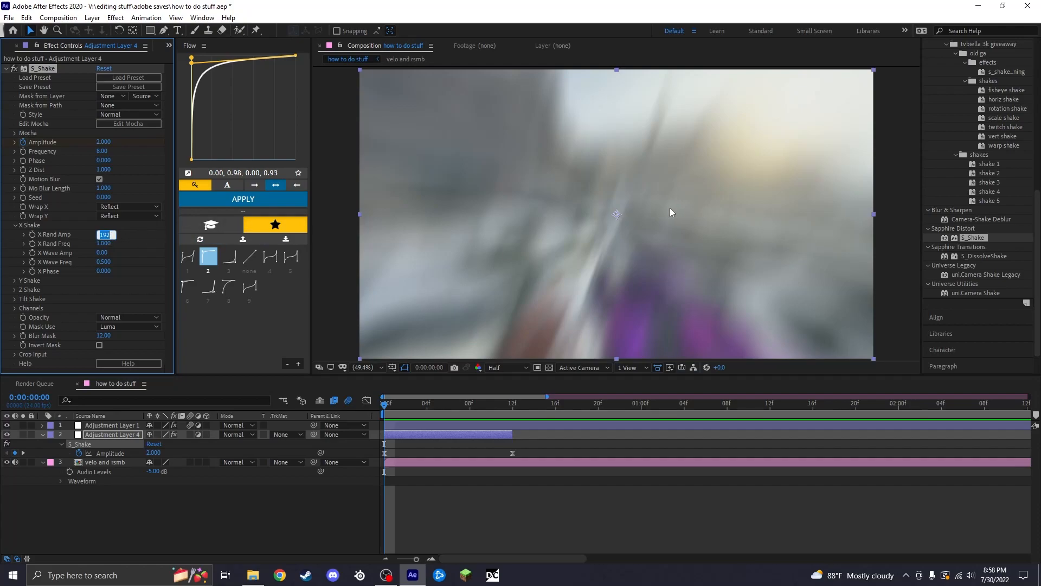
{"action": "type", "text": "0"}
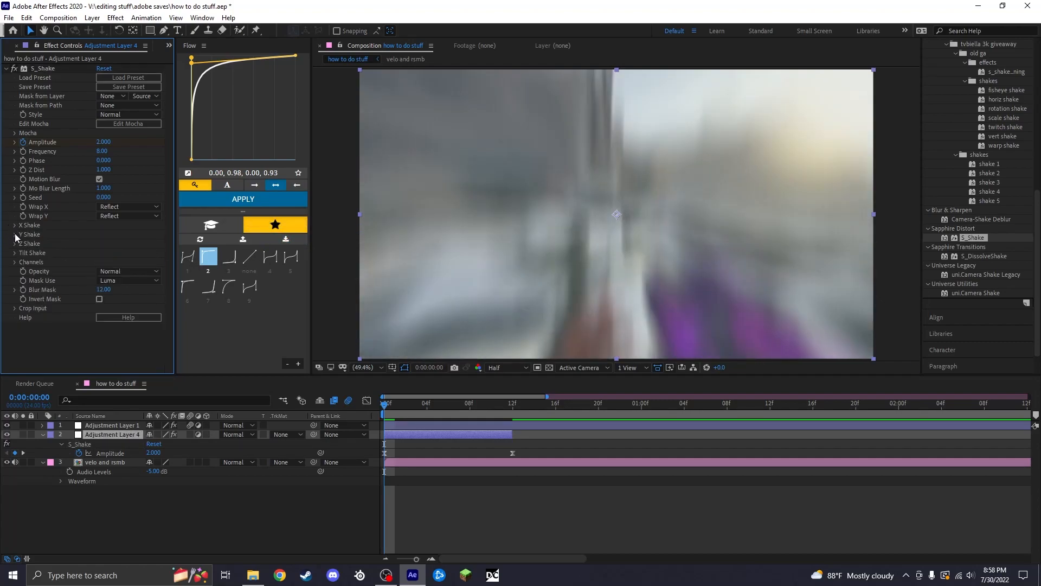
Set S_Shake Y Rand Amp to 120 and raise Frequency to 12
{"action": "left_click", "coordinate": [15, 234]}
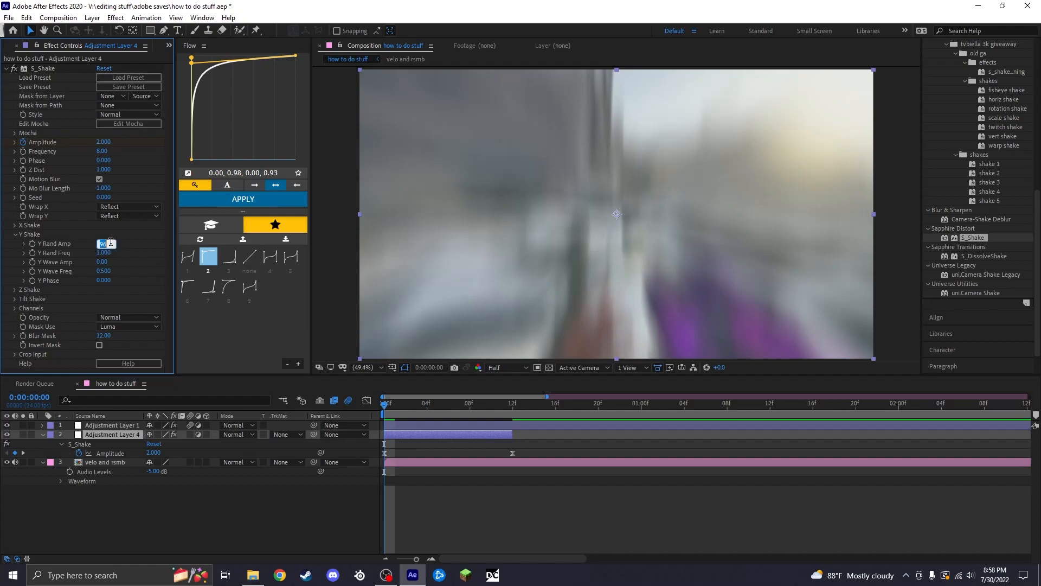
{"action": "type", "text": "126"}
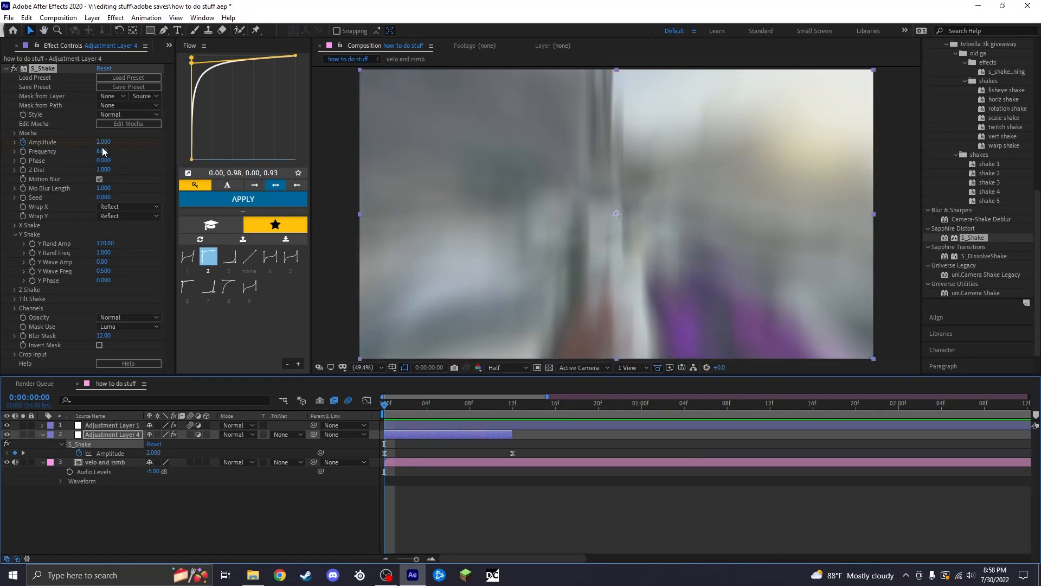
{"action": "left_click", "coordinate": [100, 151]}
{"action": "type", "text": "12"}
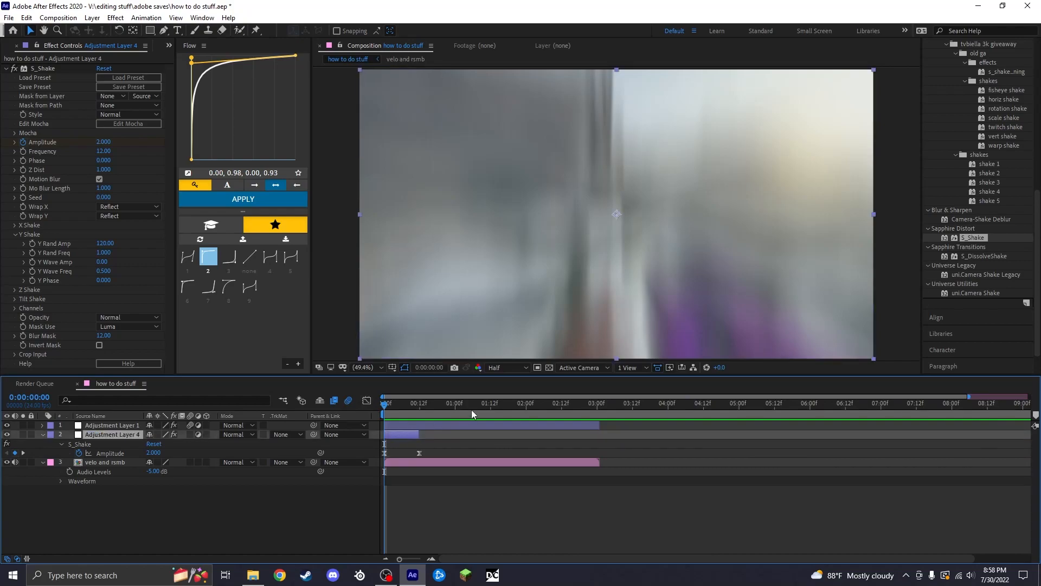
Place the shake copy at the 1-second impact with Tilt Wave Amp 4, then preview it
{"action": "left_click", "coordinate": [455, 404]}
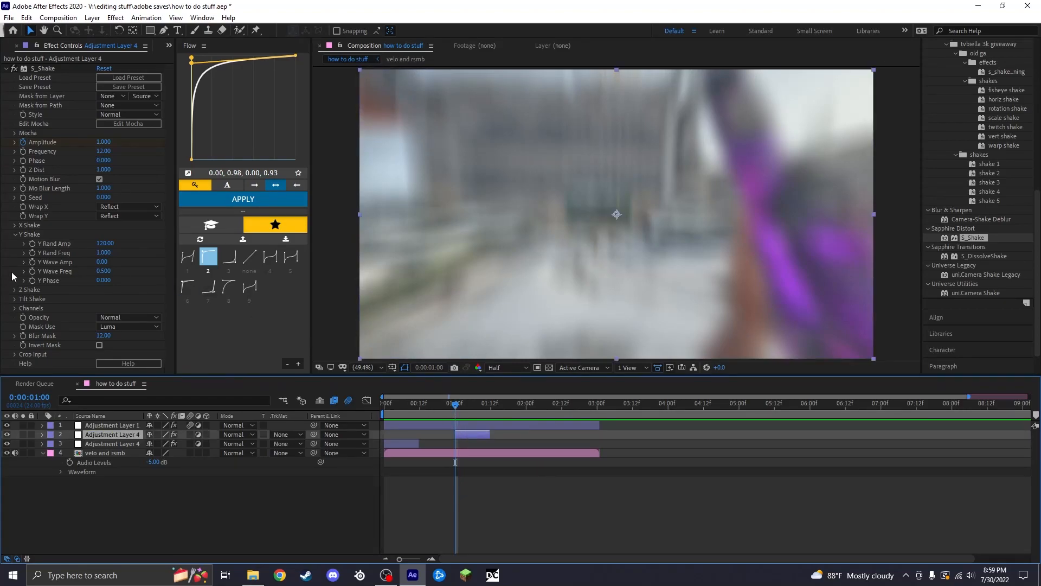
{"action": "left_click", "coordinate": [14, 234]}
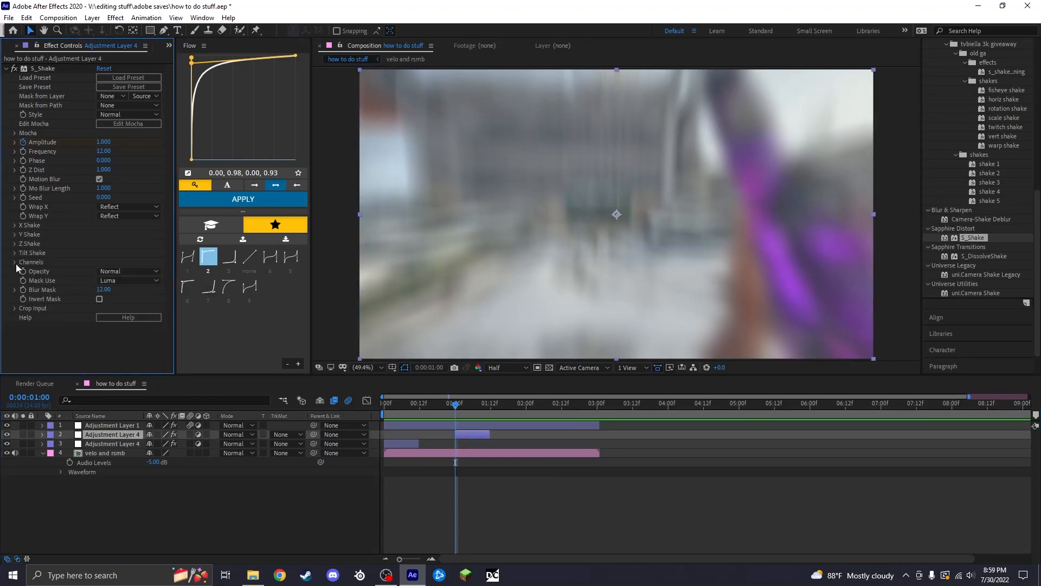
{"action": "left_click", "coordinate": [14, 253]}
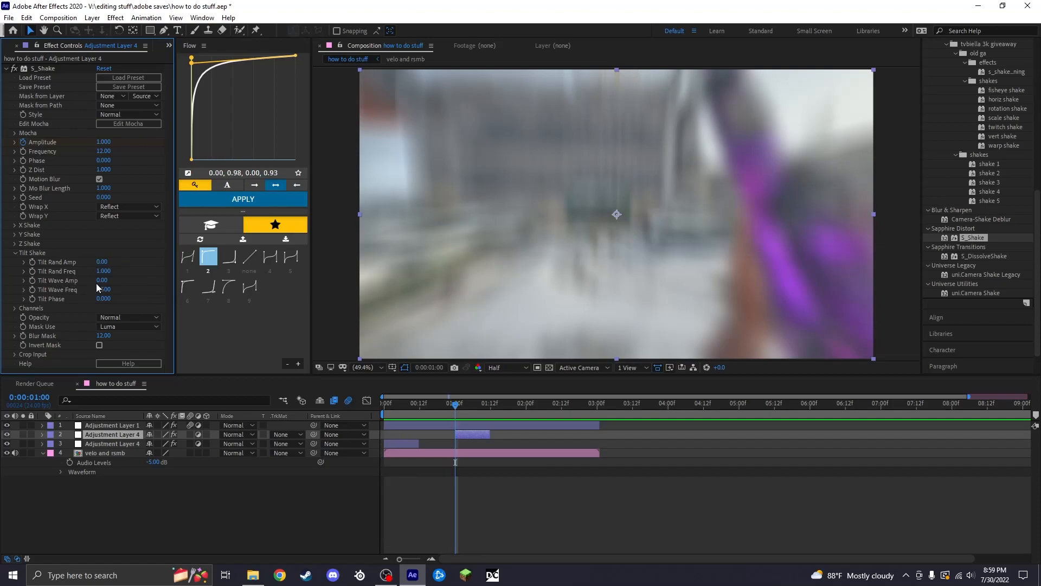
{"action": "left_click", "coordinate": [102, 280]}
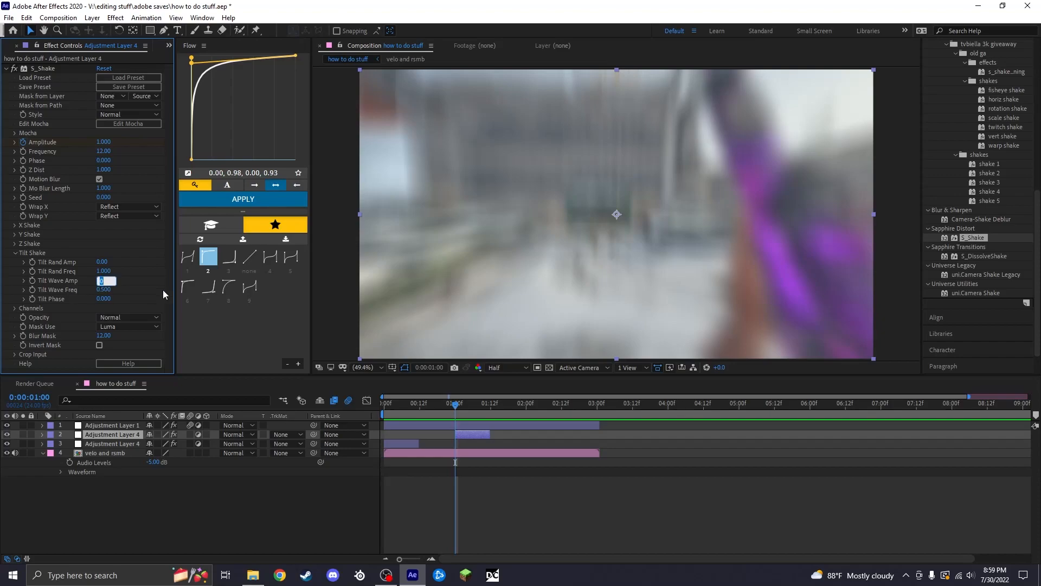
{"action": "type", "text": "4.00"}
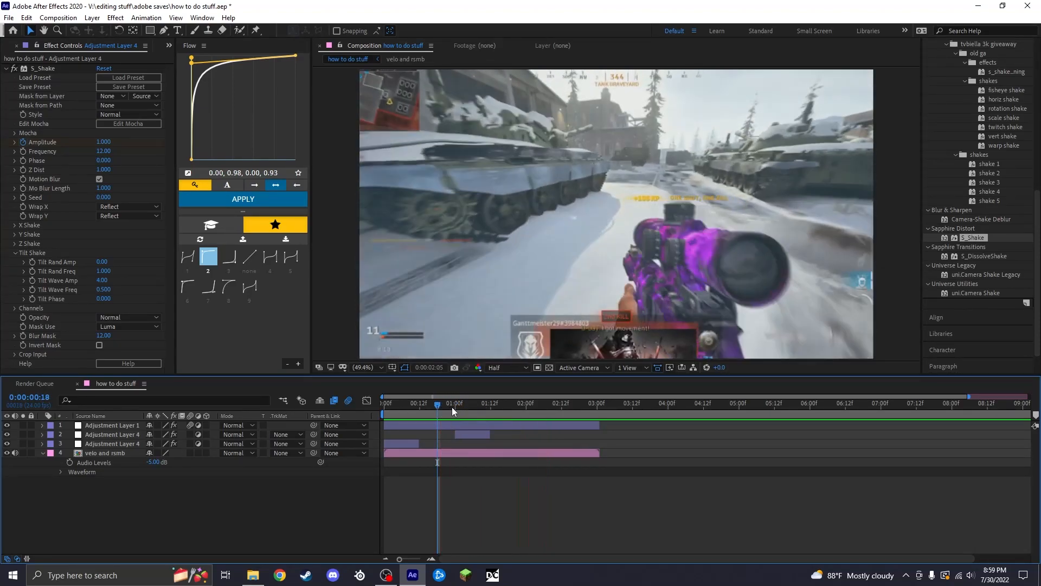
{"action": "left_click", "coordinate": [522, 406]}
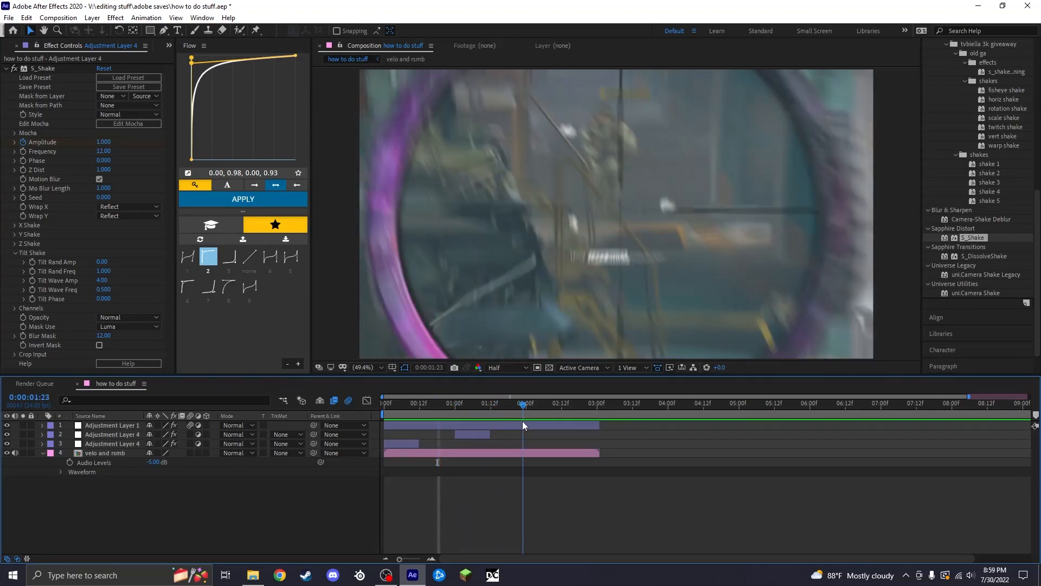
{"action": "left_click", "coordinate": [525, 405]}
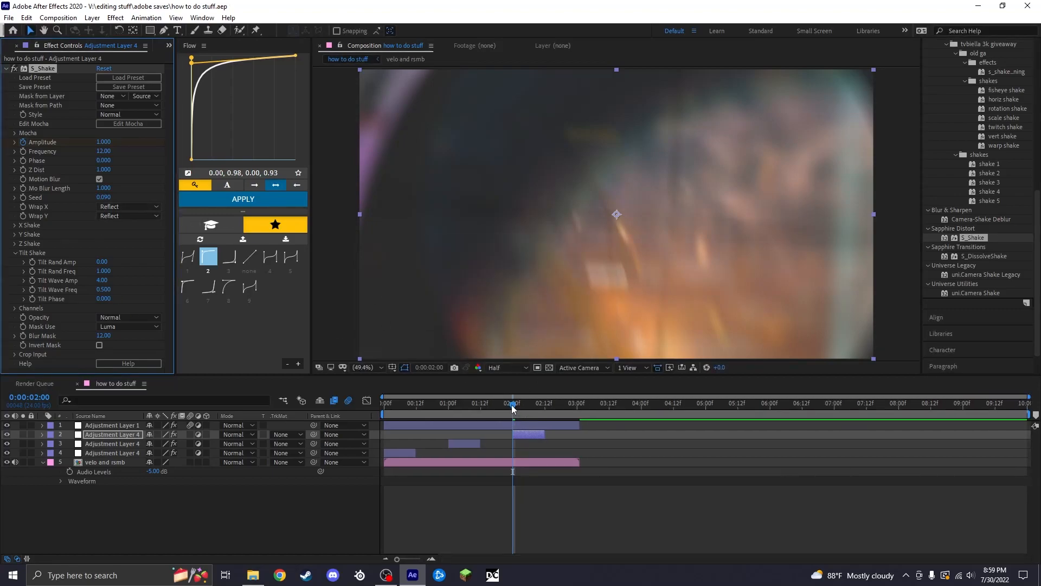
{"action": "mouse_move", "coordinate": [520, 411]}
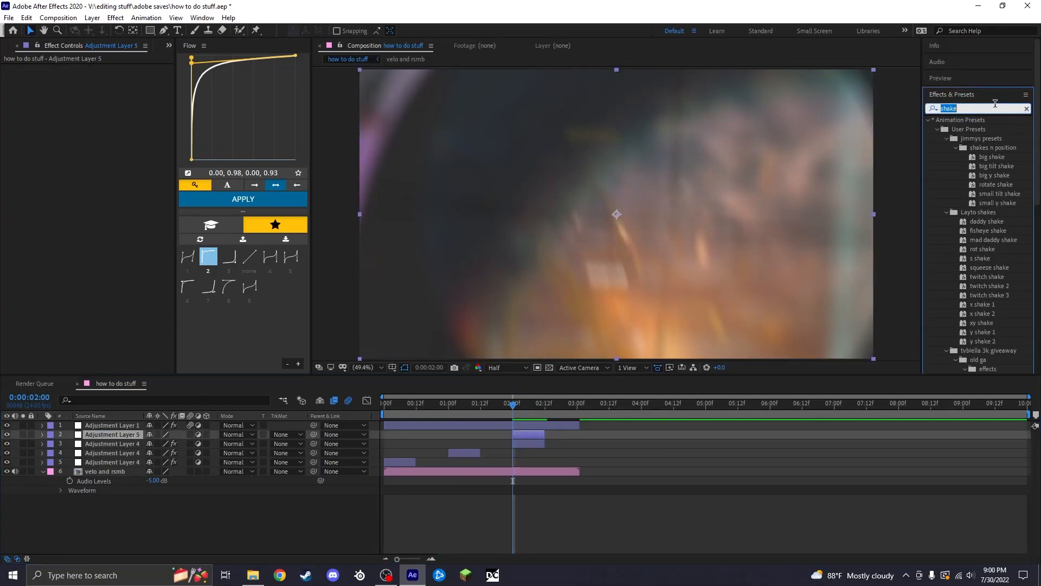
Apply Exposure to the new adjustment layer, keyframing a flash to 2 that fades
{"action": "type", "text": "exposure"}
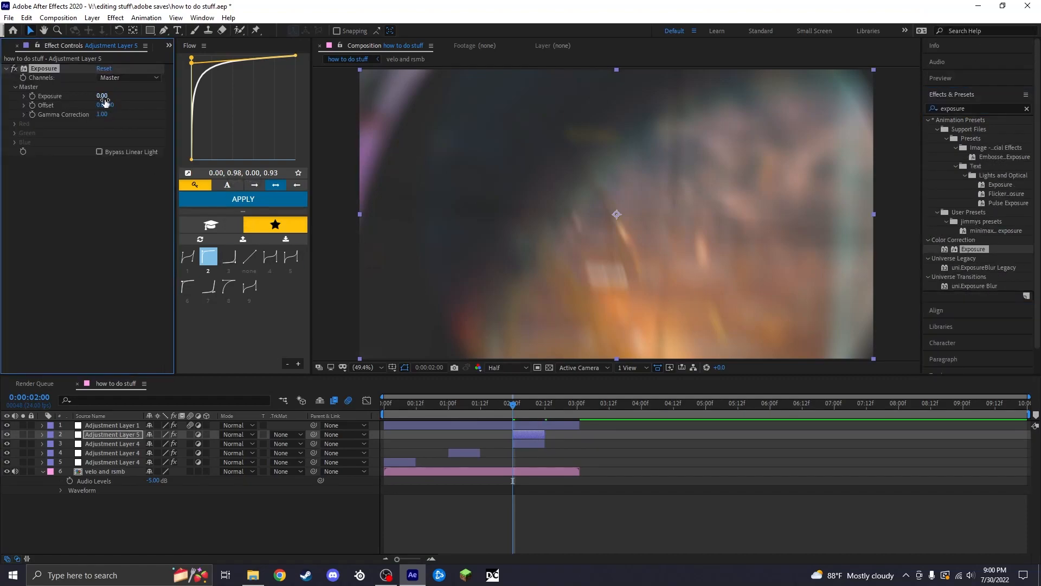
{"action": "left_click_drag", "start_coordinate": [103, 95], "coordinate": [116, 95]}
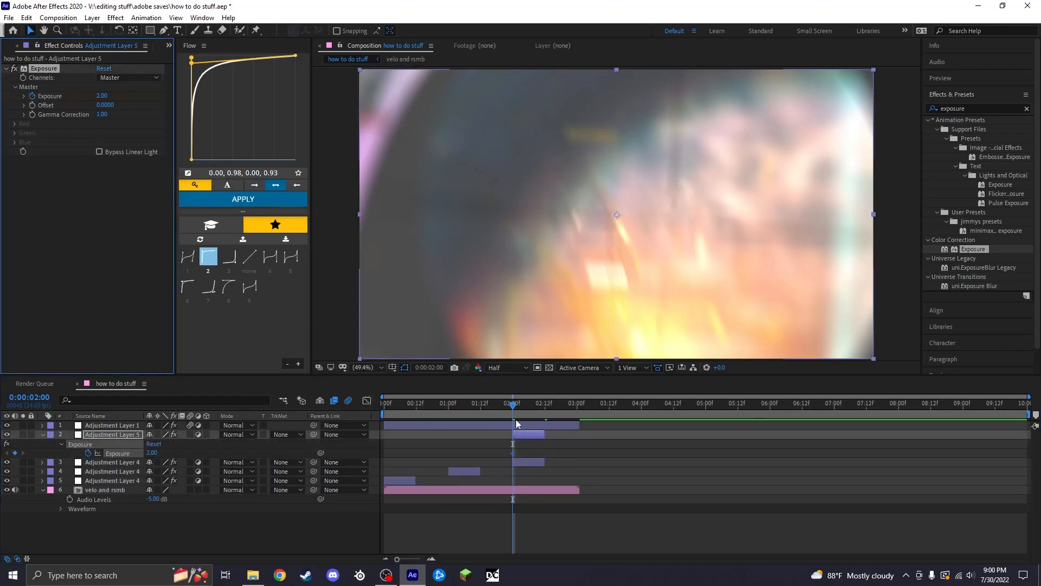
{"action": "left_click", "coordinate": [545, 414]}
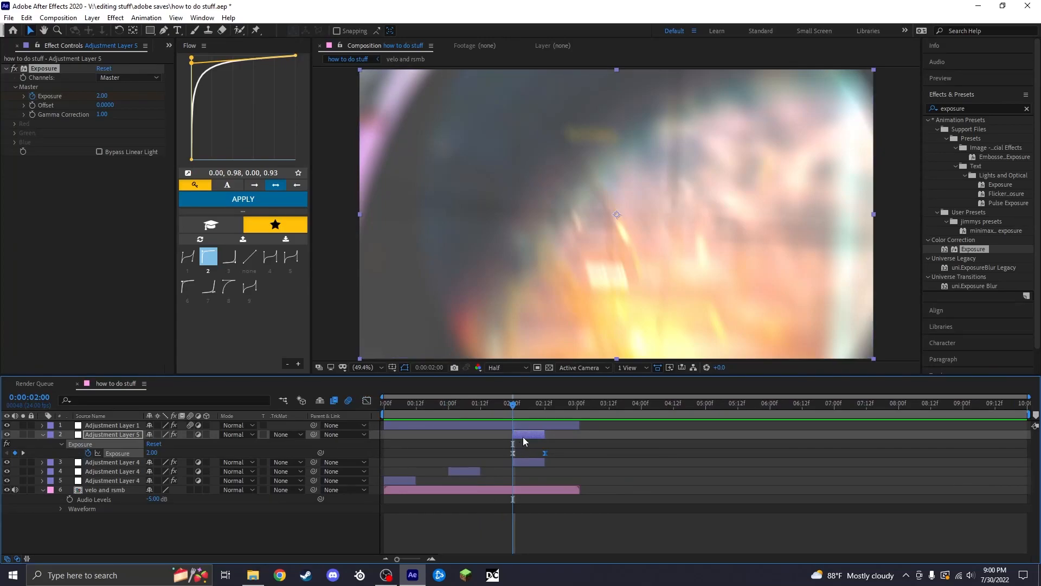
Copy the Exposure flash layer to the earlier impact points
{"action": "left_click", "coordinate": [112, 471]}
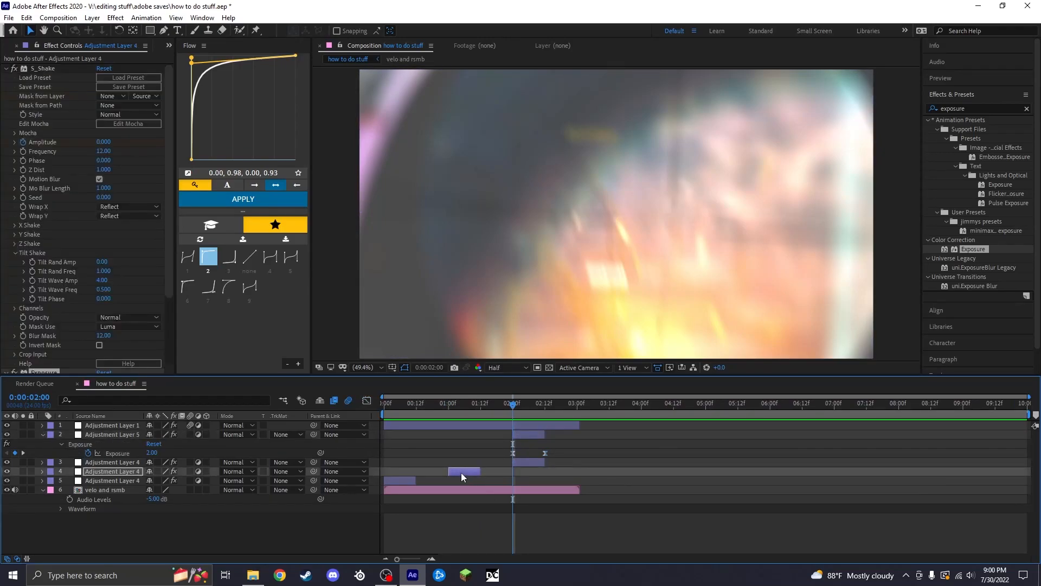
{"action": "left_click", "coordinate": [112, 434]}
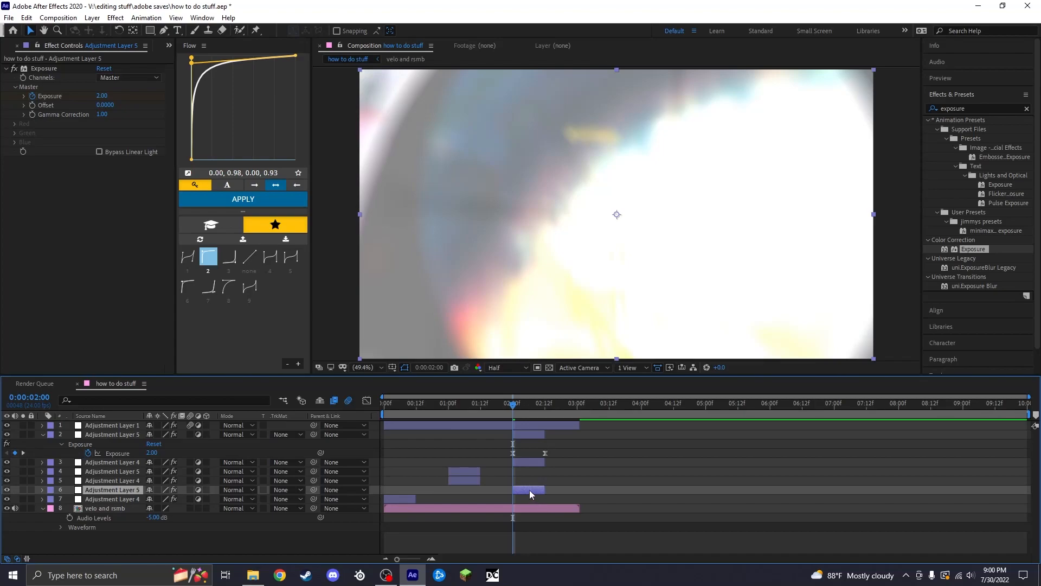
{"action": "left_click", "coordinate": [399, 404]}
{"action": "type", "text": "mini"}
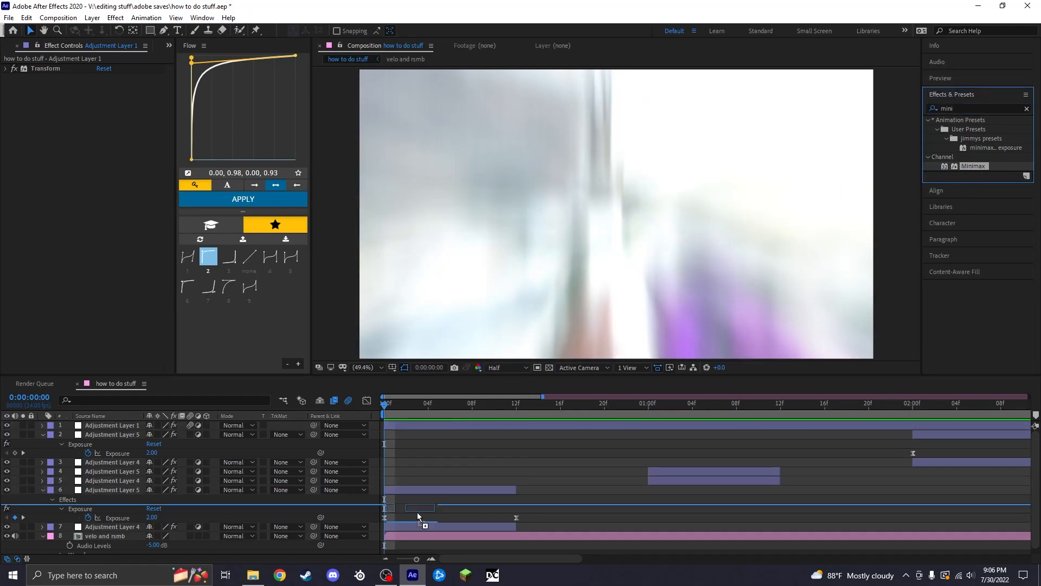
Select the opening Adjustment Layer 5 to receive Minimax with Radius keyframes
{"action": "left_click", "coordinate": [112, 490]}
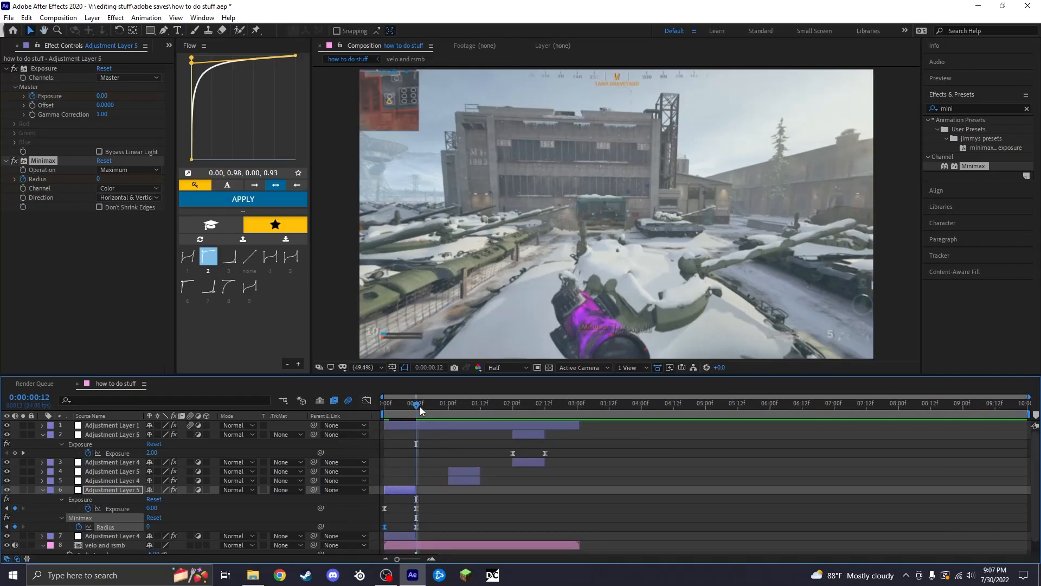
Set Minimax Direction to Just Horizontal with Radius 20
{"action": "left_click", "coordinate": [127, 197]}
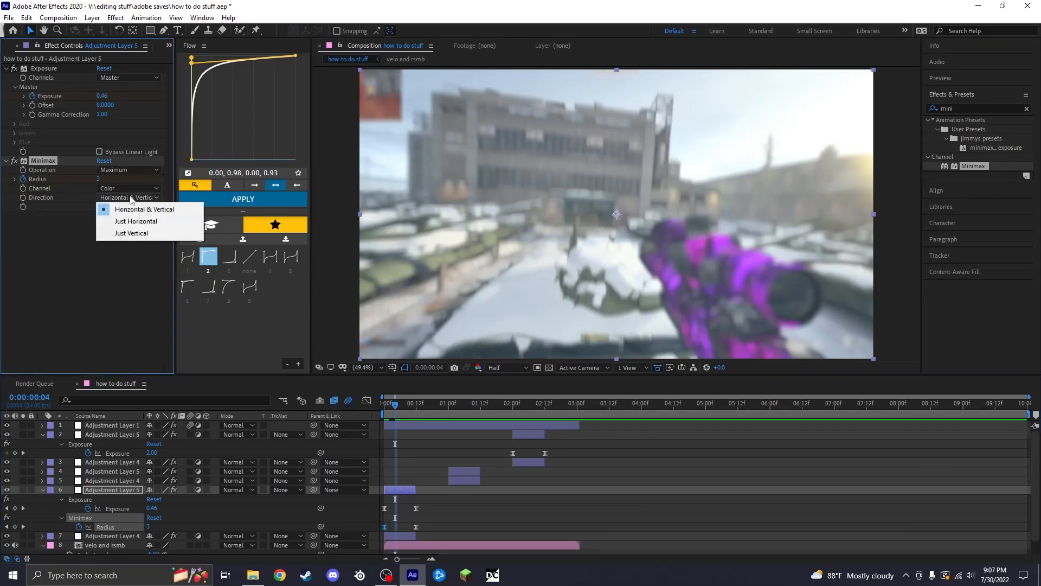
{"action": "left_click", "coordinate": [135, 221]}
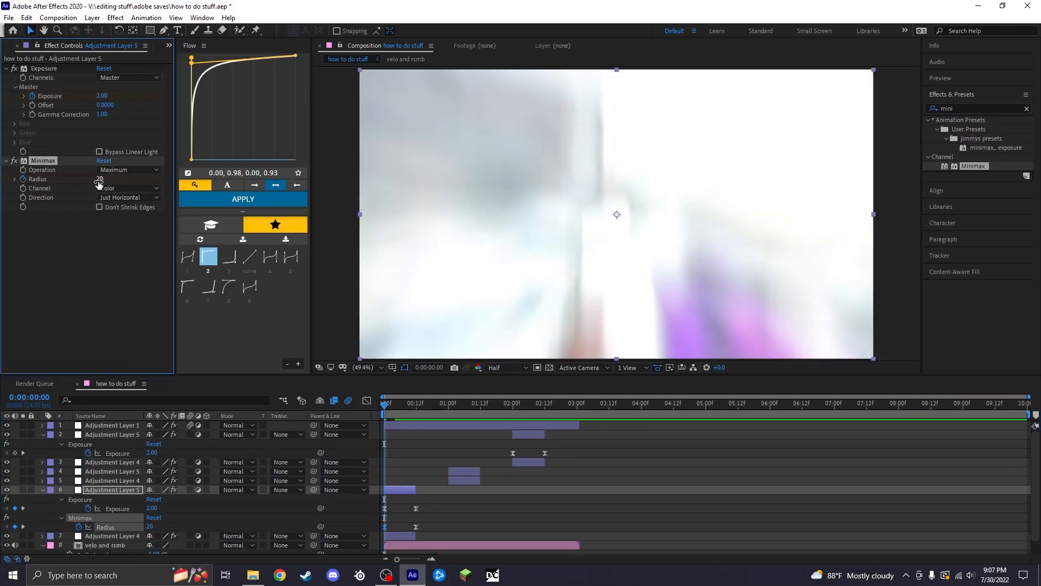
{"action": "left_click", "coordinate": [385, 404]}
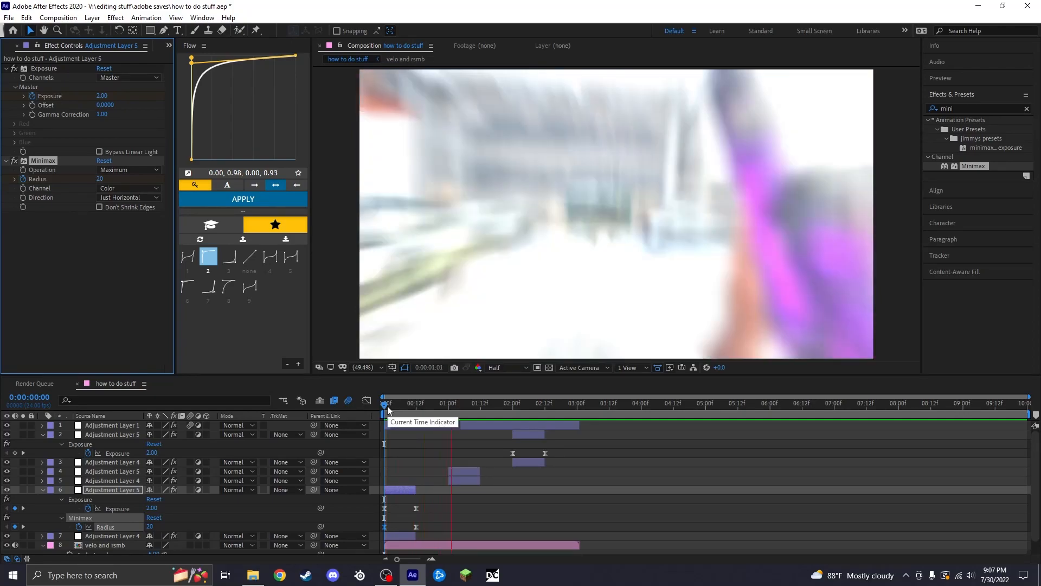
{"action": "left_click", "coordinate": [385, 403]}
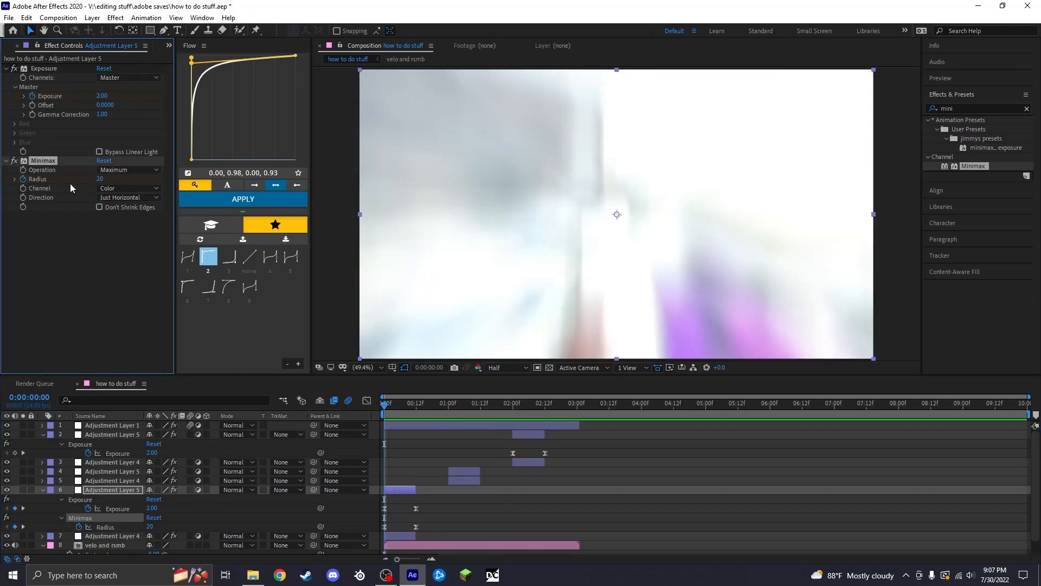
Copy the Minimax effect onto the 2-second flash layer and preview the streaks
{"action": "left_click", "coordinate": [450, 404]}
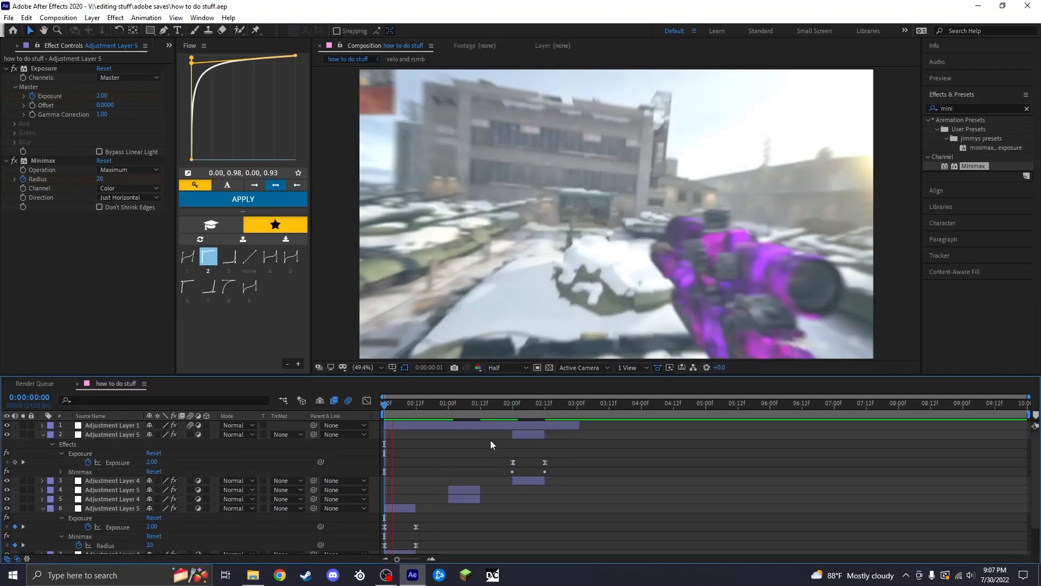
{"action": "left_click", "coordinate": [519, 403]}
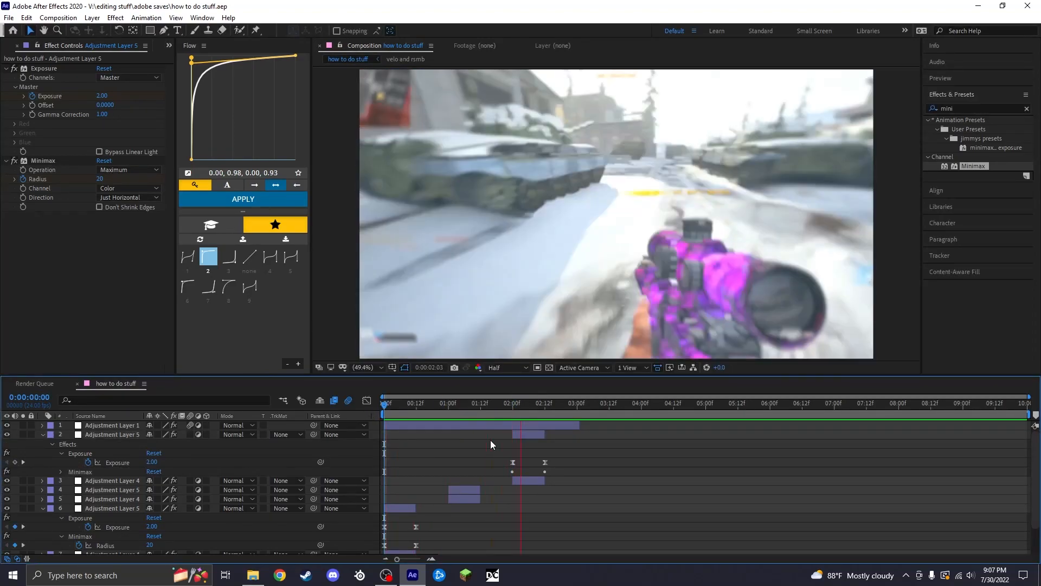
{"action": "left_click", "coordinate": [468, 403]}
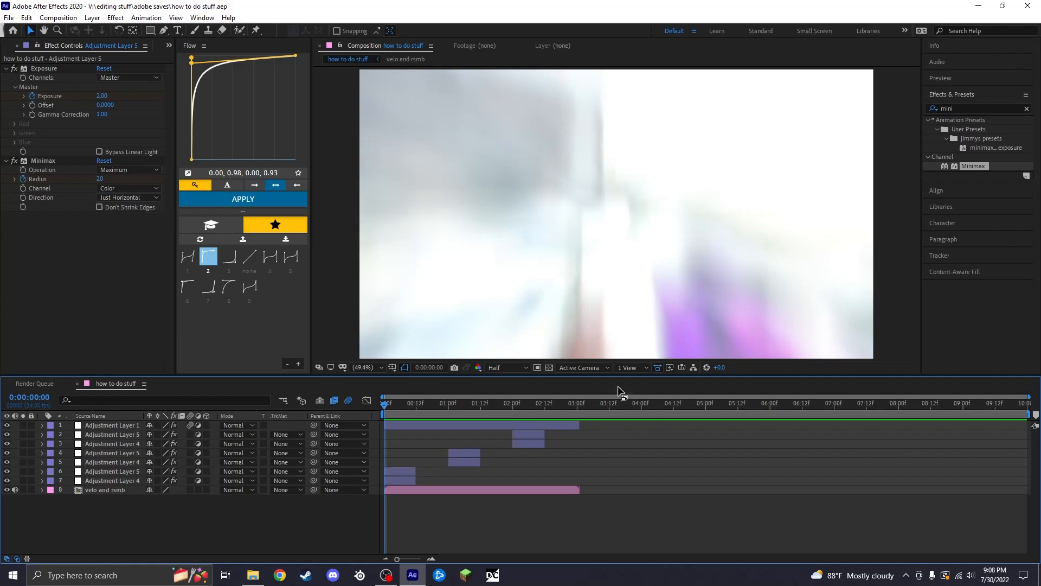
{"action": "mouse_move", "coordinate": [506, 470]}
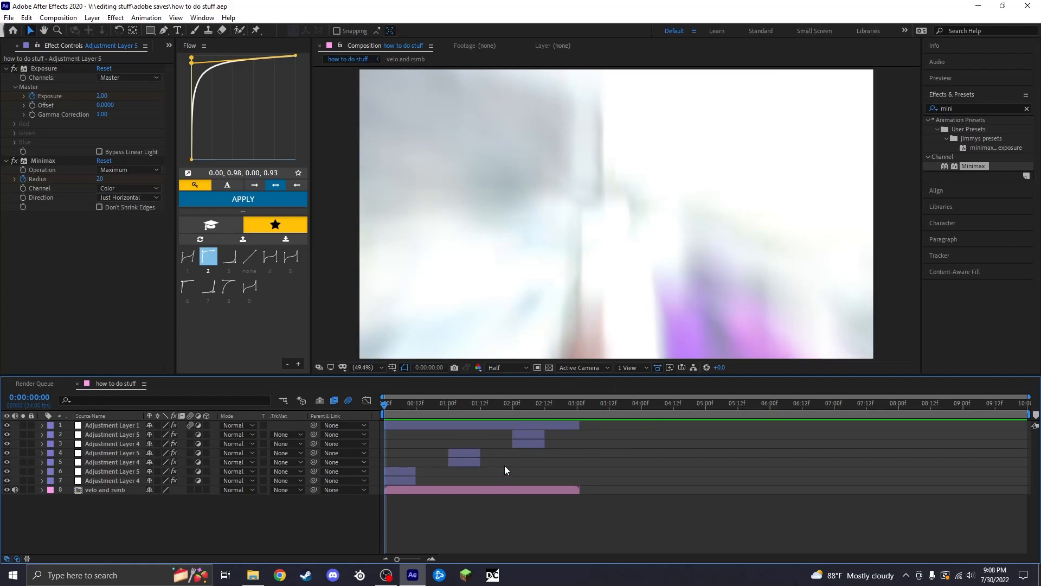
{"action": "left_click", "coordinate": [415, 404]}
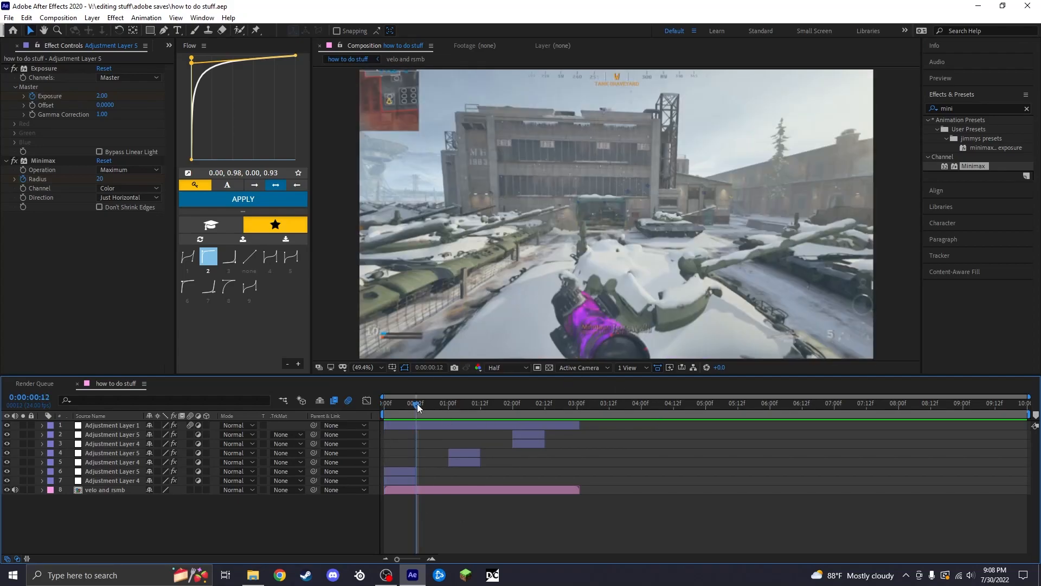